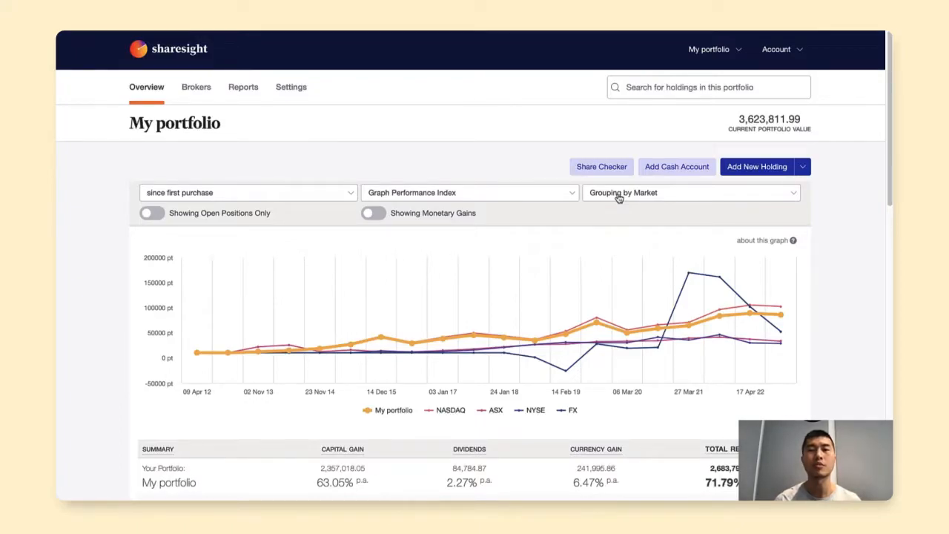
Reveal the Add New Holding dropdown options on the portfolio Overview
click(601, 166)
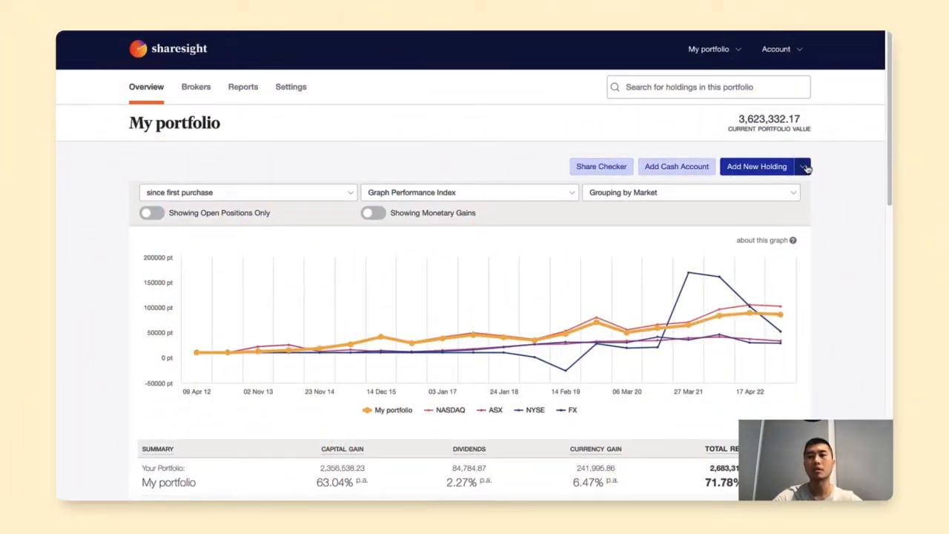
click(803, 166)
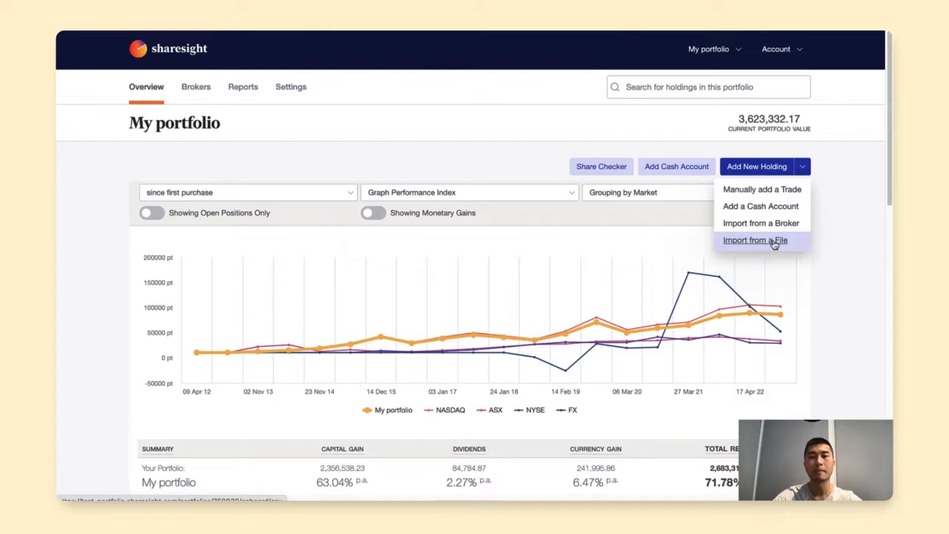
Start Import from a File with Individual trades selected as the data type
click(755, 239)
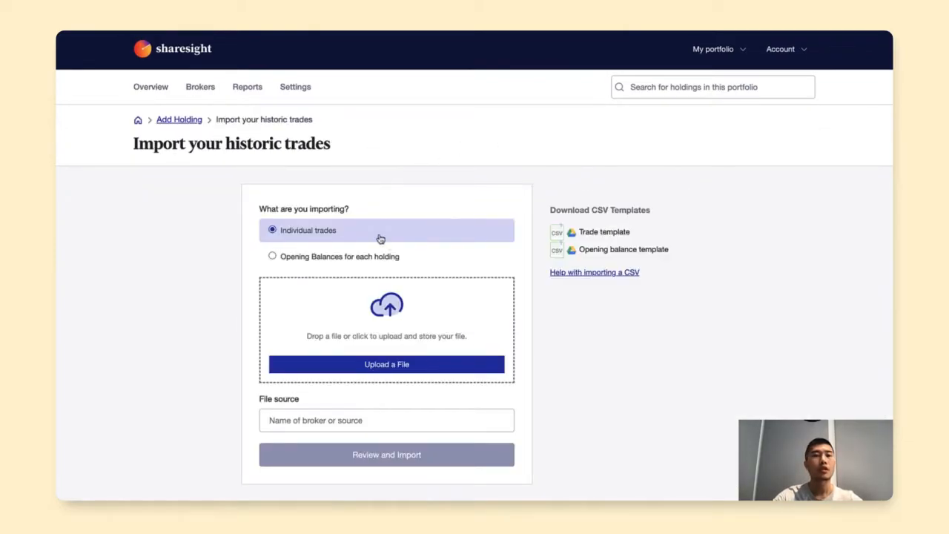
mouse_move(363, 198)
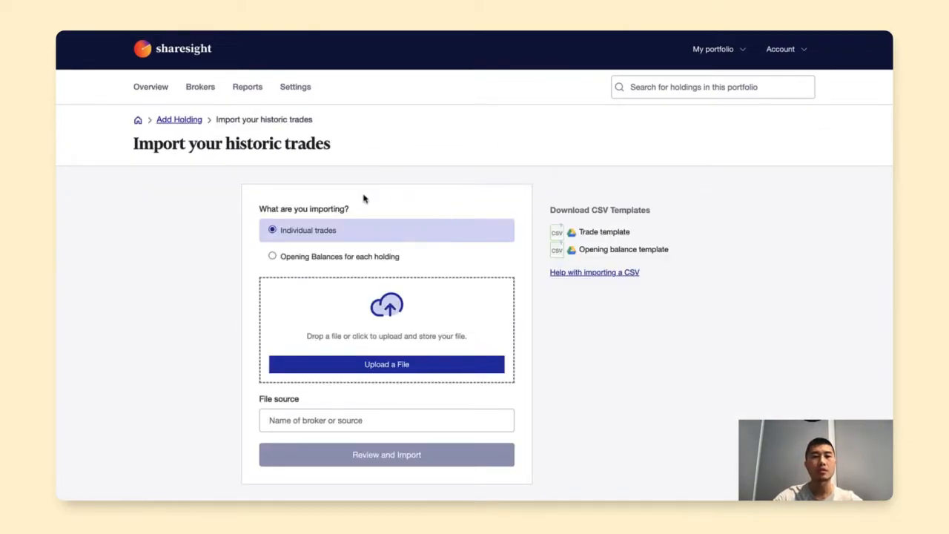
mouse_move(343, 236)
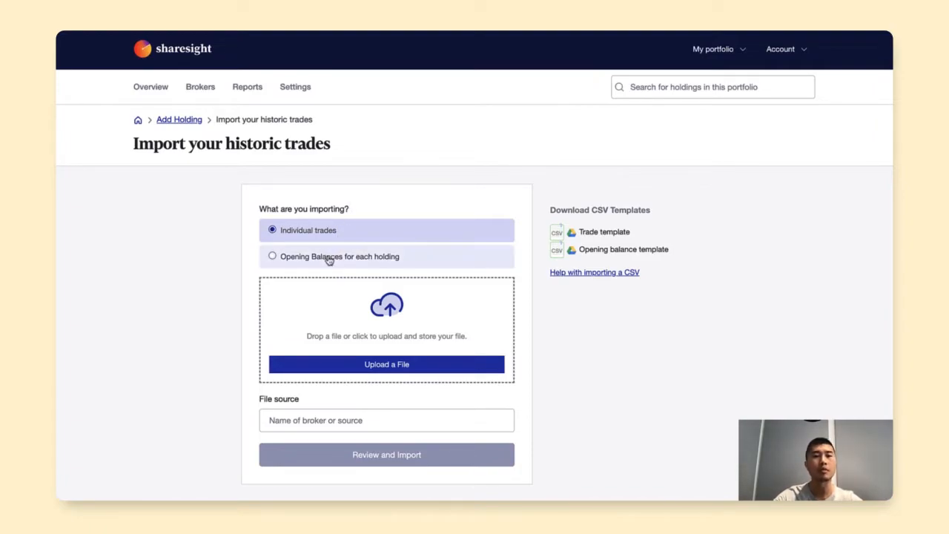
click(272, 256)
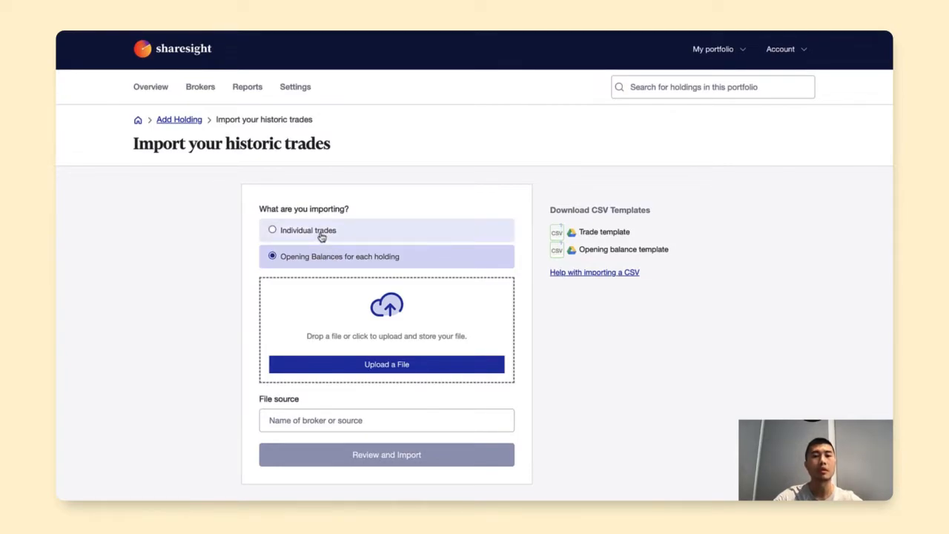
click(272, 230)
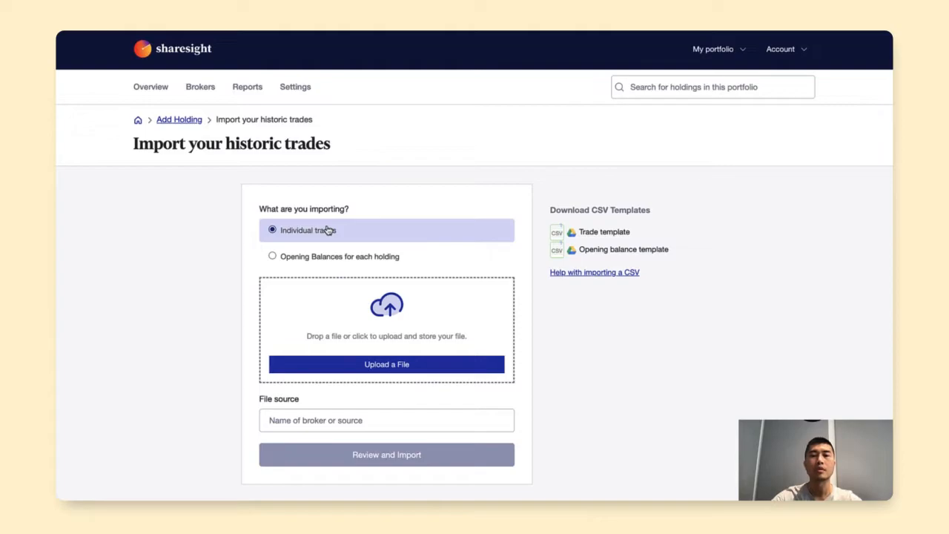
mouse_move(678, 214)
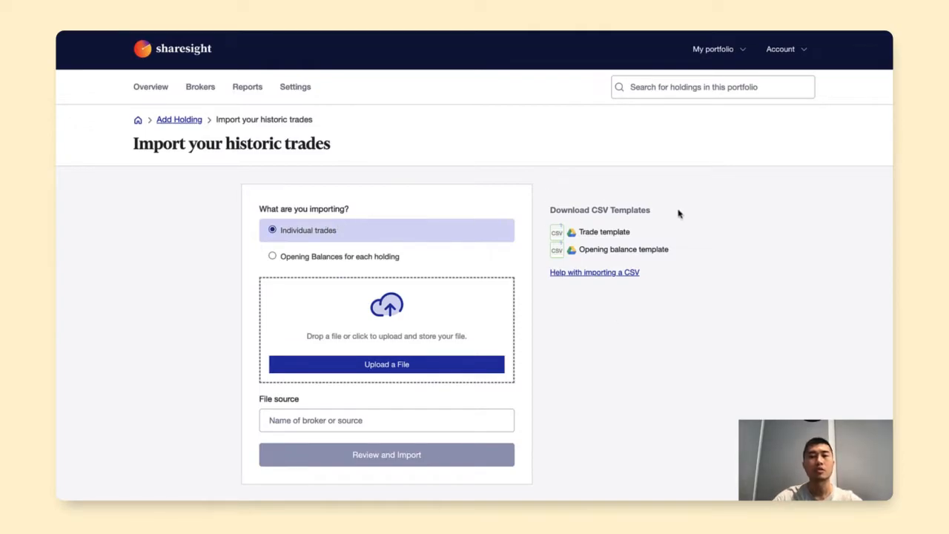
mouse_move(628, 295)
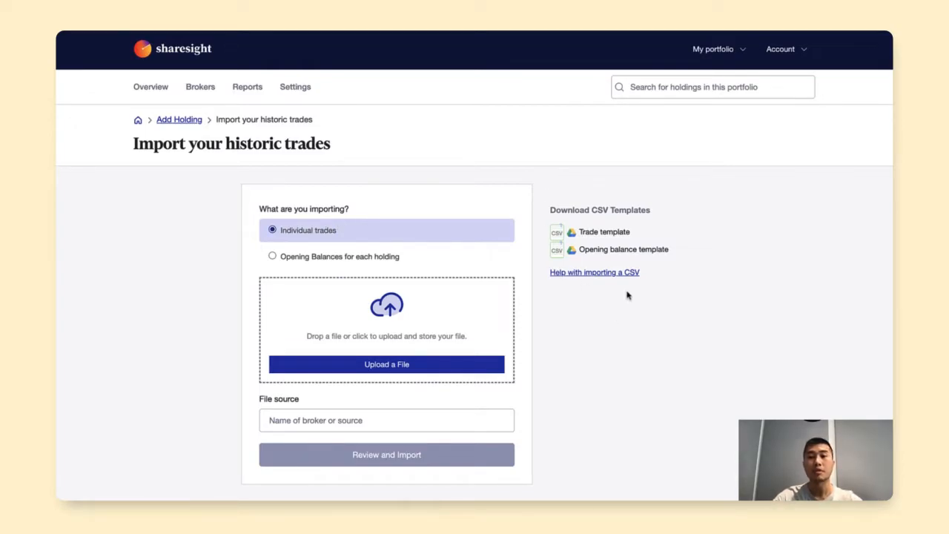
mouse_move(567, 221)
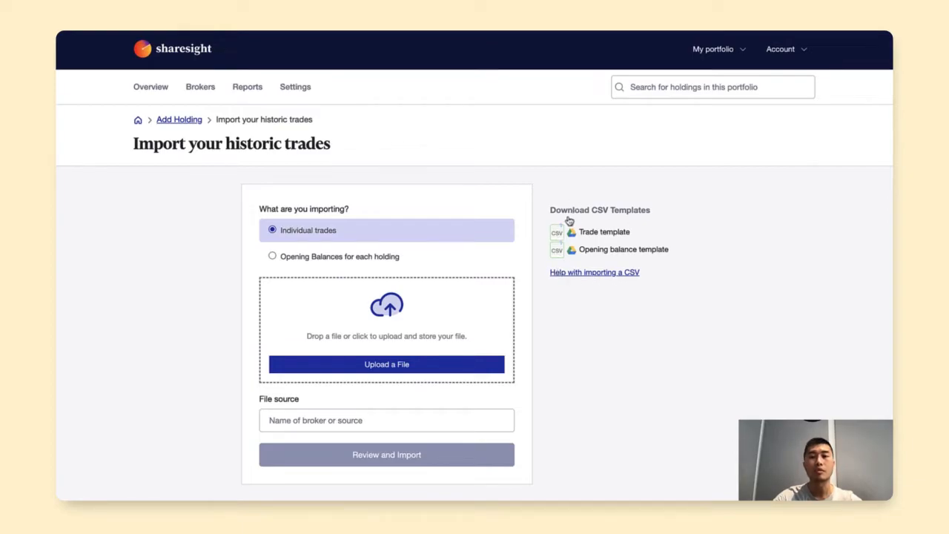
mouse_move(610, 197)
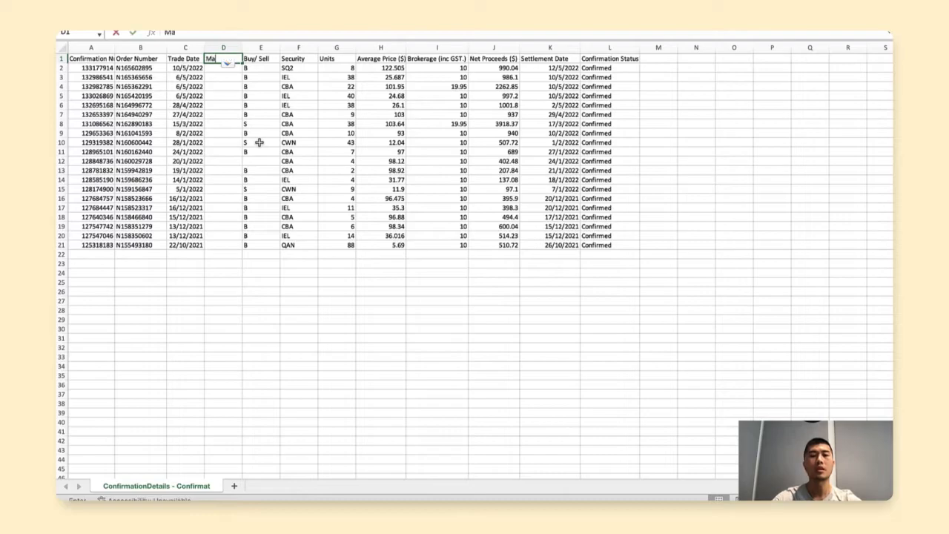
Add a Market code column in D and fill ASX down all trade rows
text(Market code)
click(223, 67)
text(ASX)
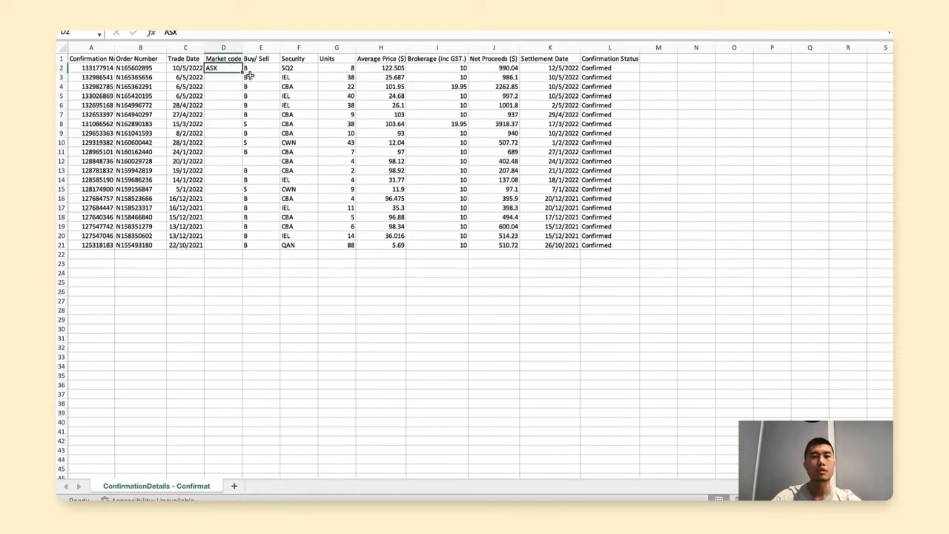
drag(223, 68, 223, 244)
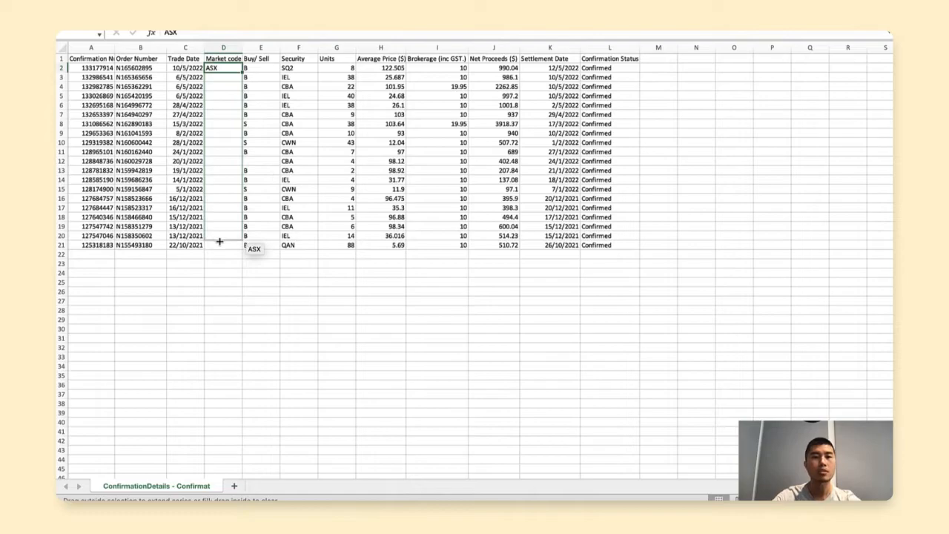
drag(223, 68, 223, 244)
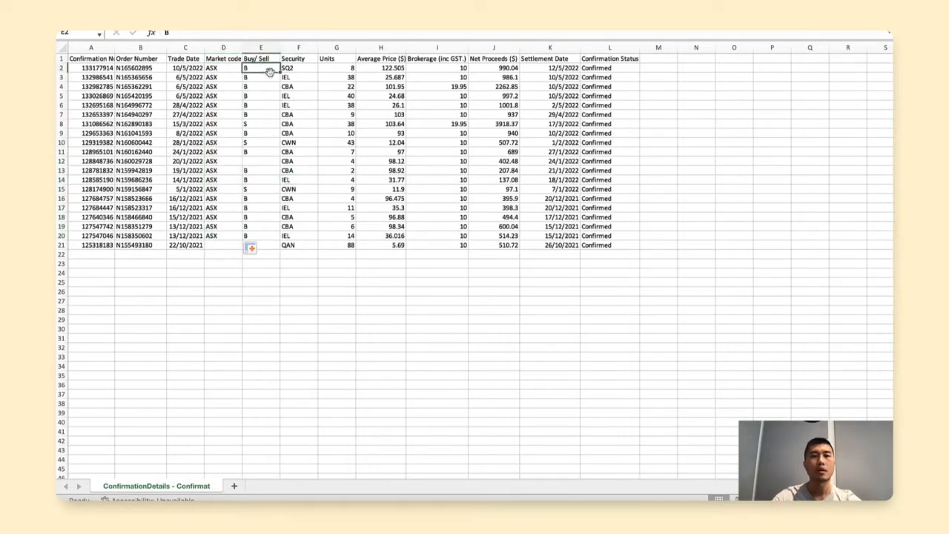
Replace the B entries under Buy/ Sell with Buy for the buy trades
text(Buy)
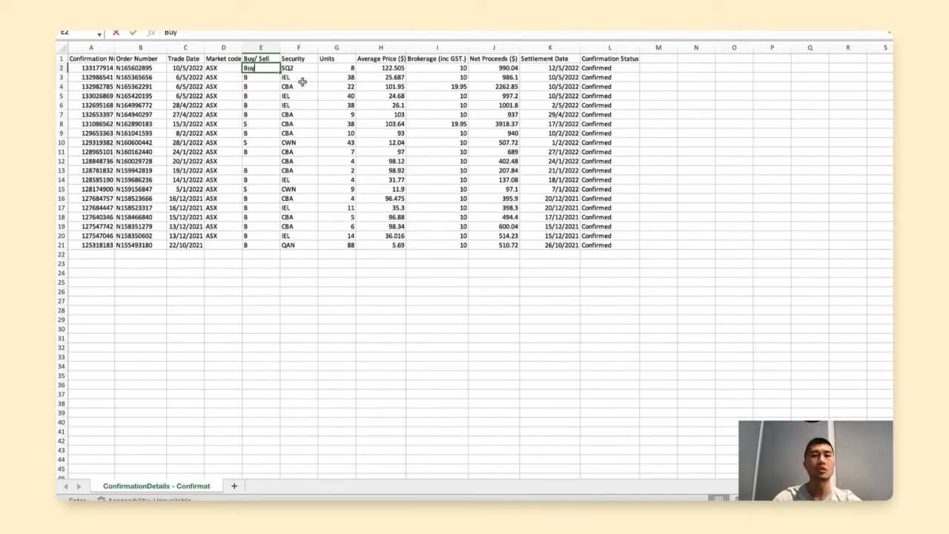
key(Return)
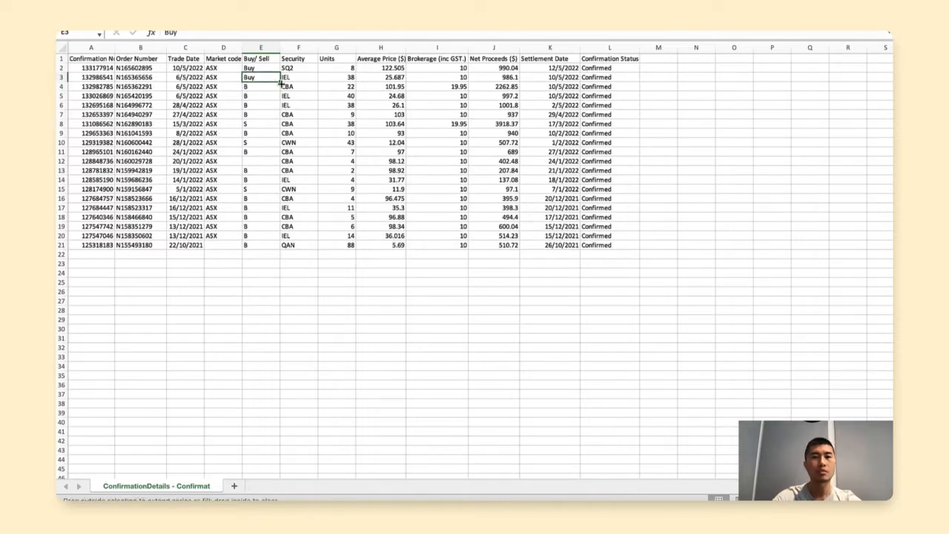
drag(261, 77, 261, 124)
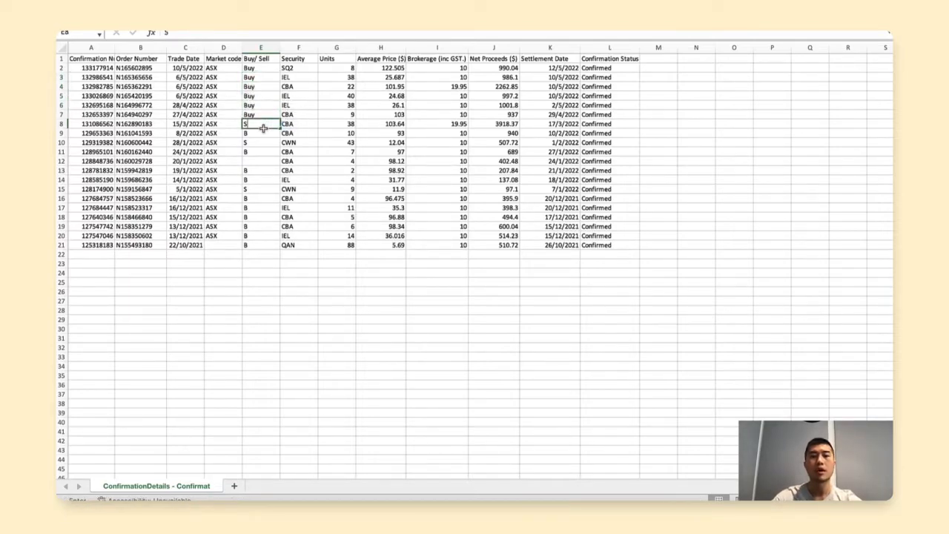
click(261, 114)
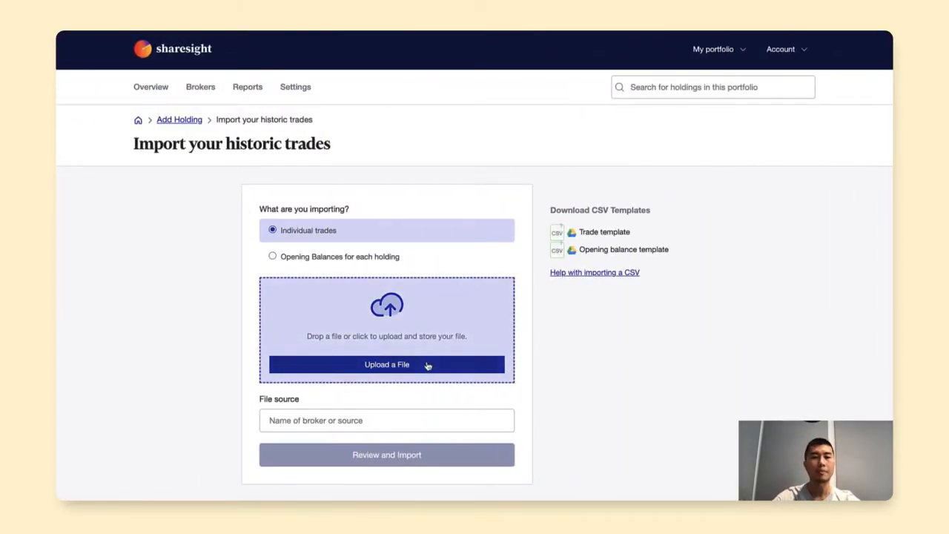
mouse_move(424, 197)
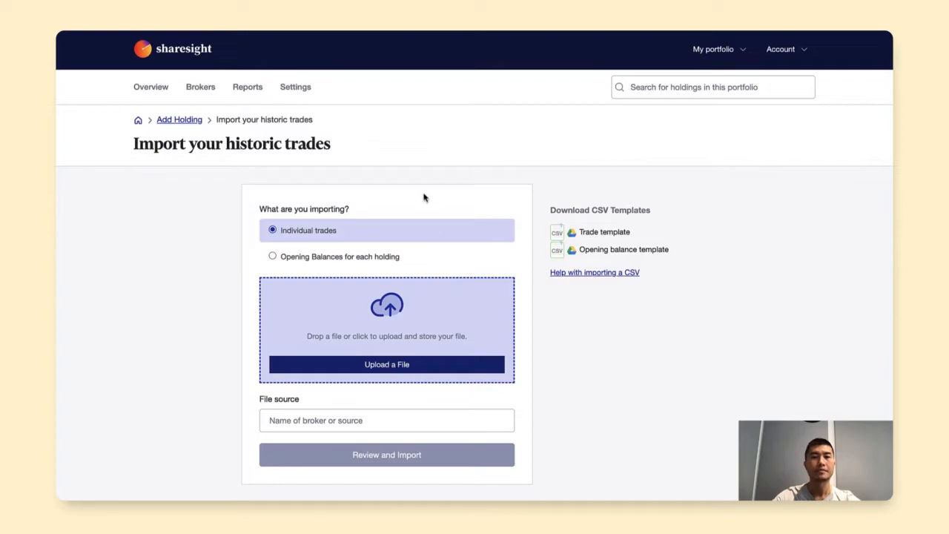
Upload ConfirmationDetails.csv and proceed to Review and Import
click(386, 364)
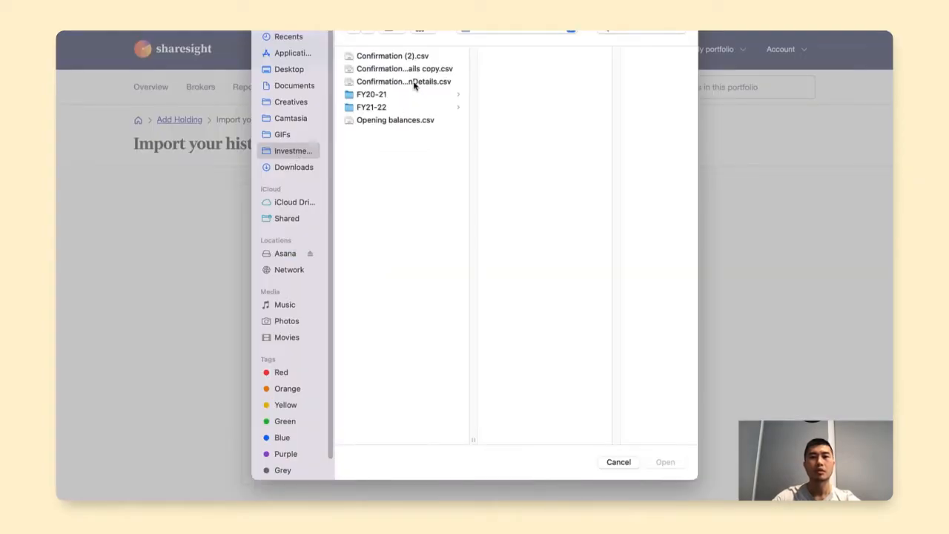
click(665, 461)
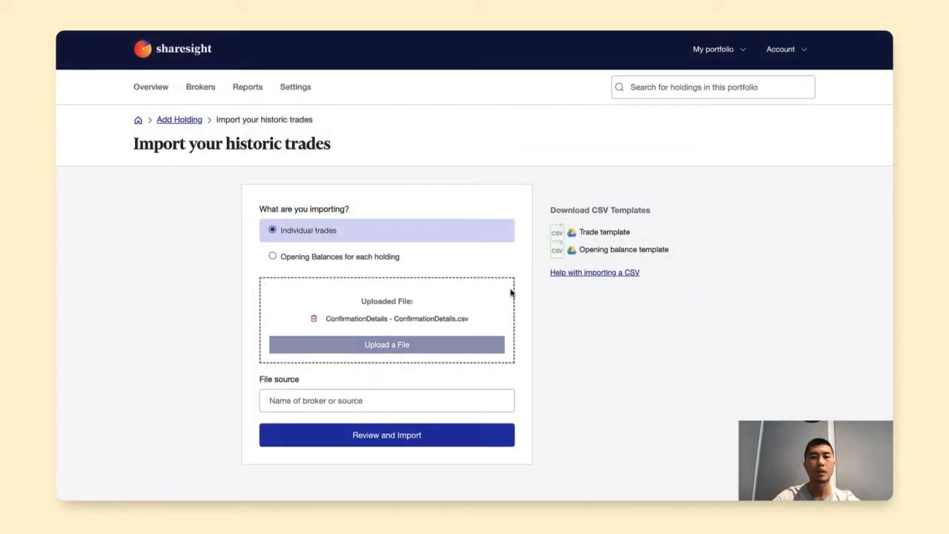
mouse_move(386, 434)
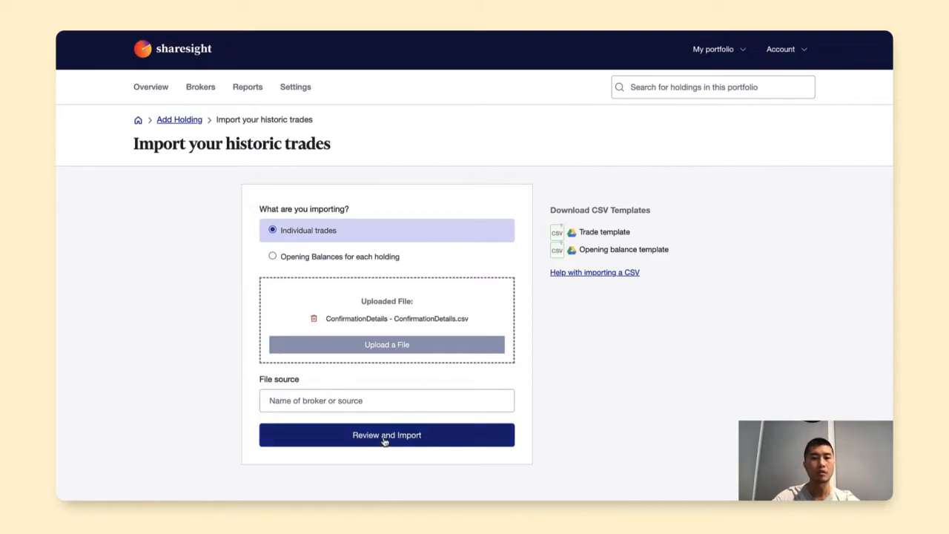
mouse_move(414, 391)
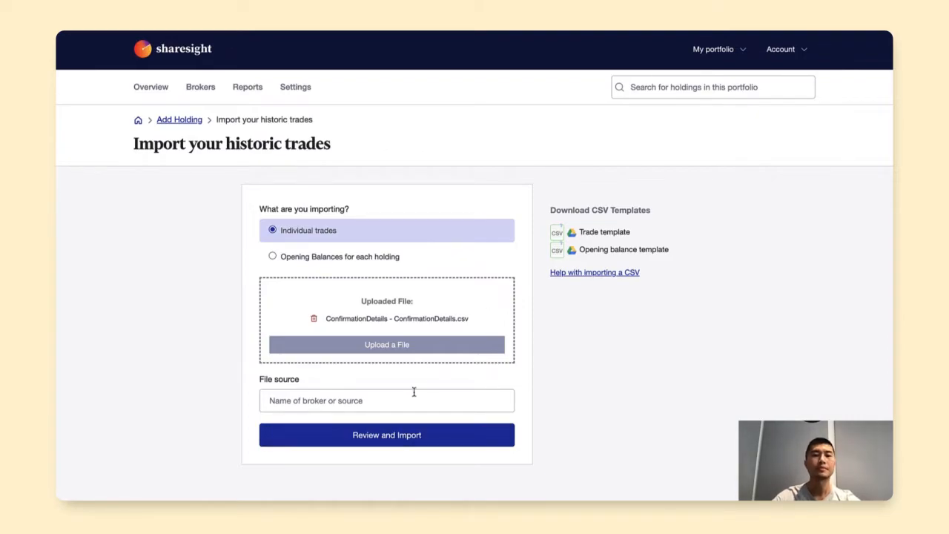
click(386, 434)
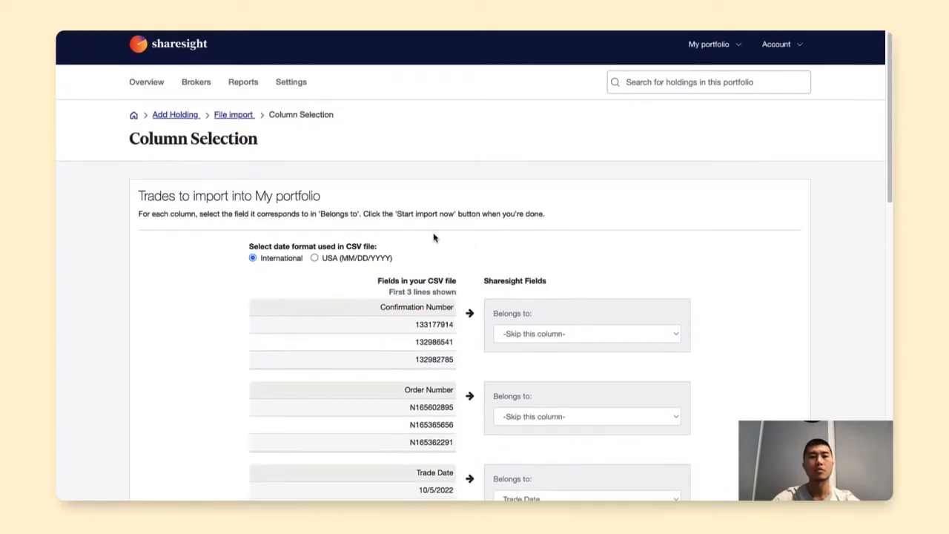
Map Buy/ Sell to Transaction Type, keeping Security as Instrument Code
scroll(down, 3)
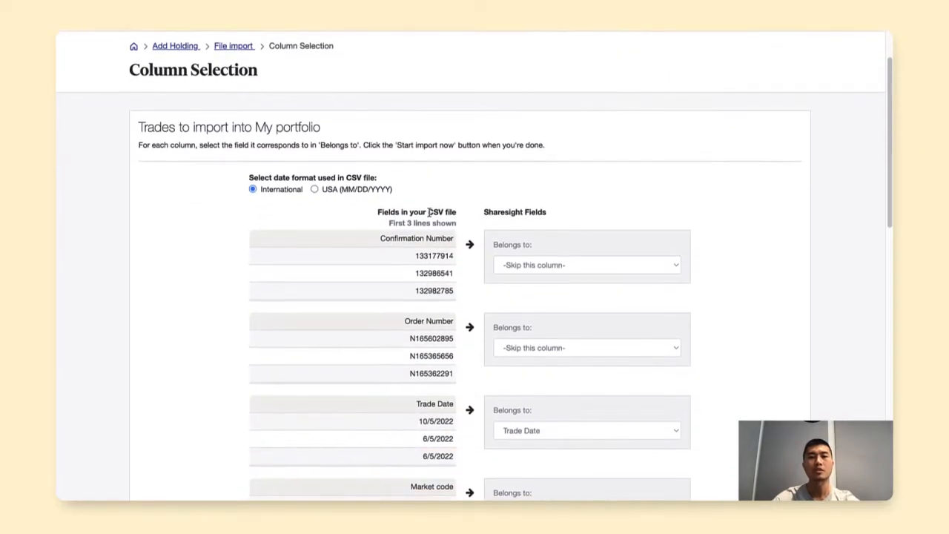
scroll(down, 3)
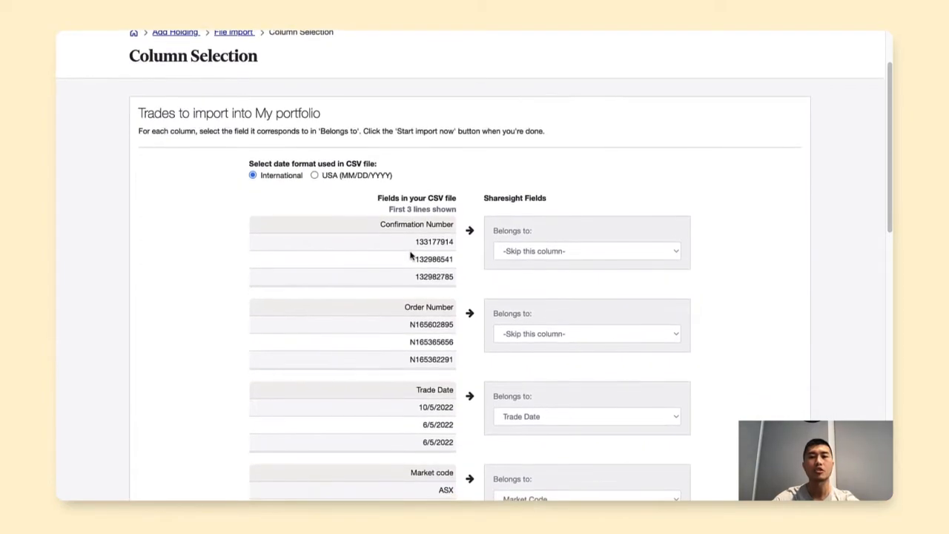
scroll(down, 3)
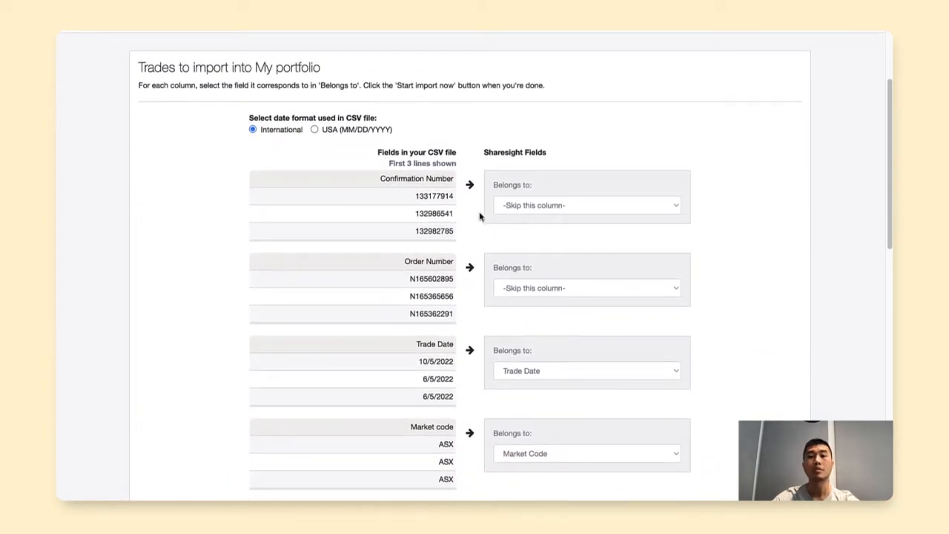
scroll(down, 3)
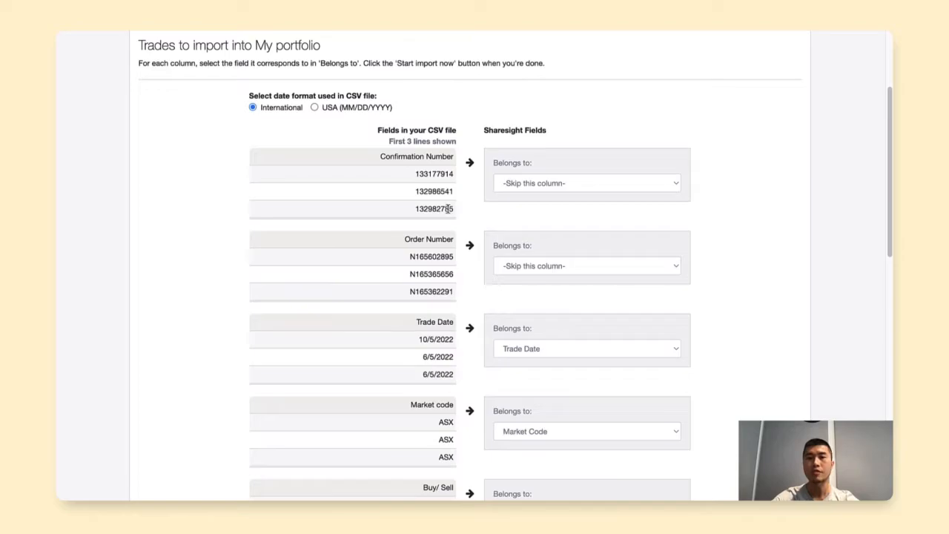
scroll(down, 3)
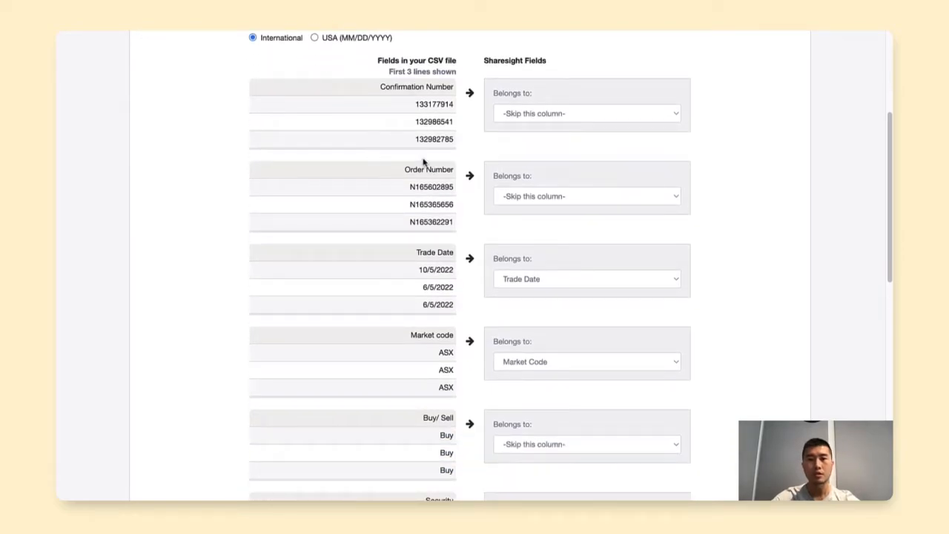
mouse_move(395, 163)
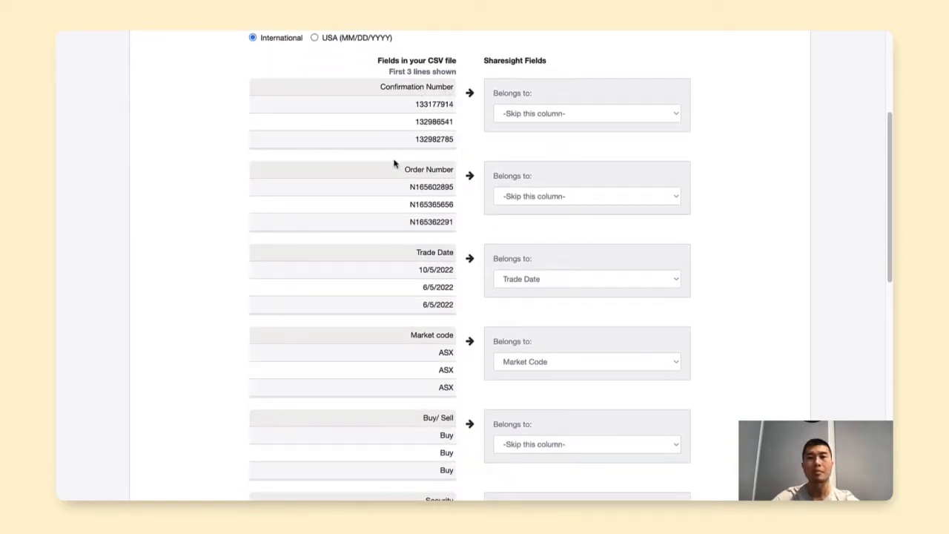
scroll(down, 3)
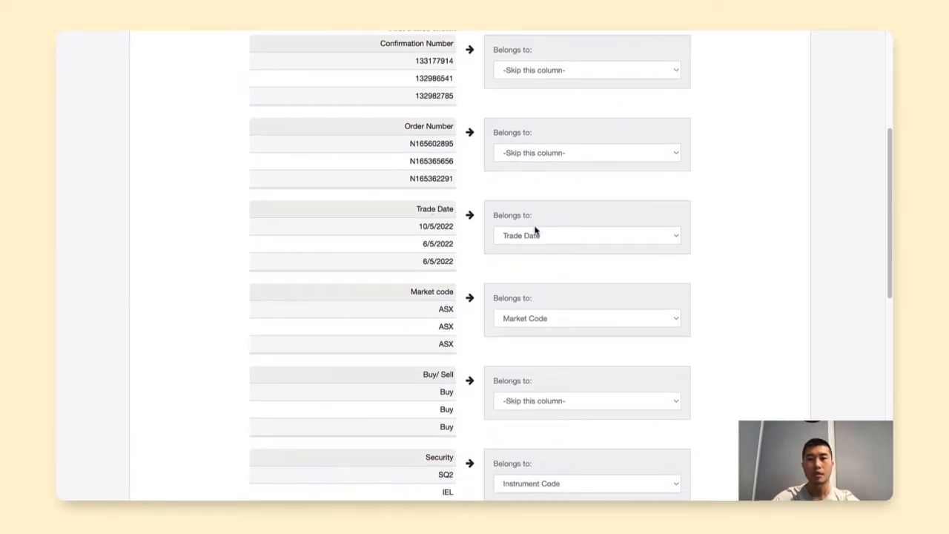
scroll(down, 3)
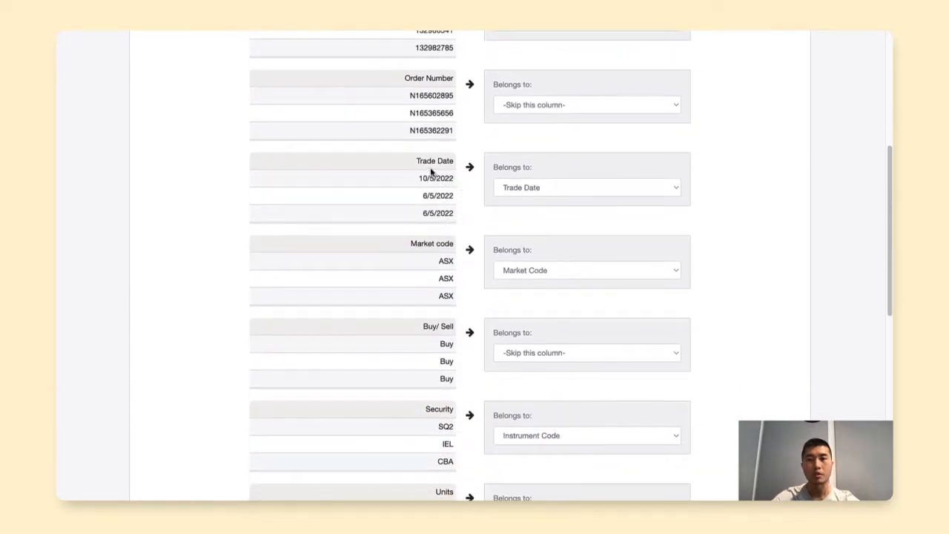
scroll(down, 3)
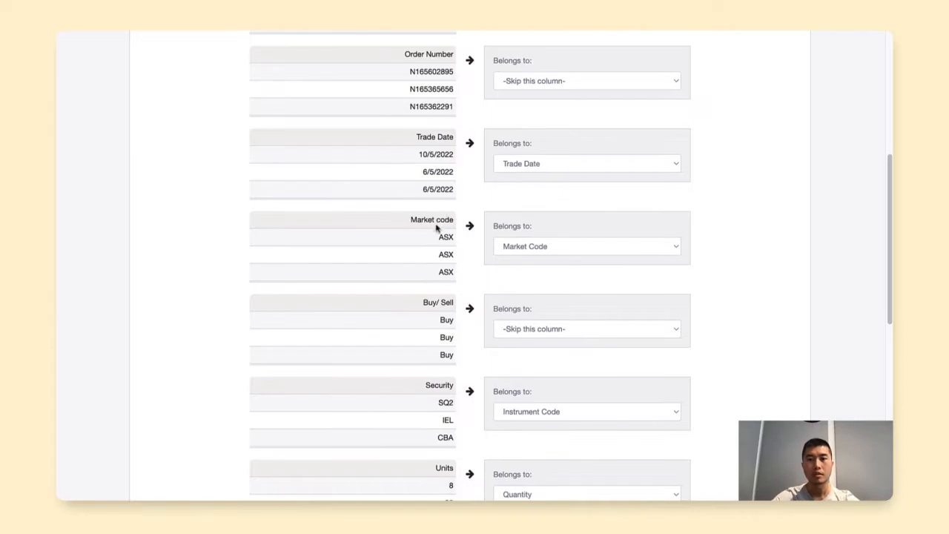
scroll(down, 3)
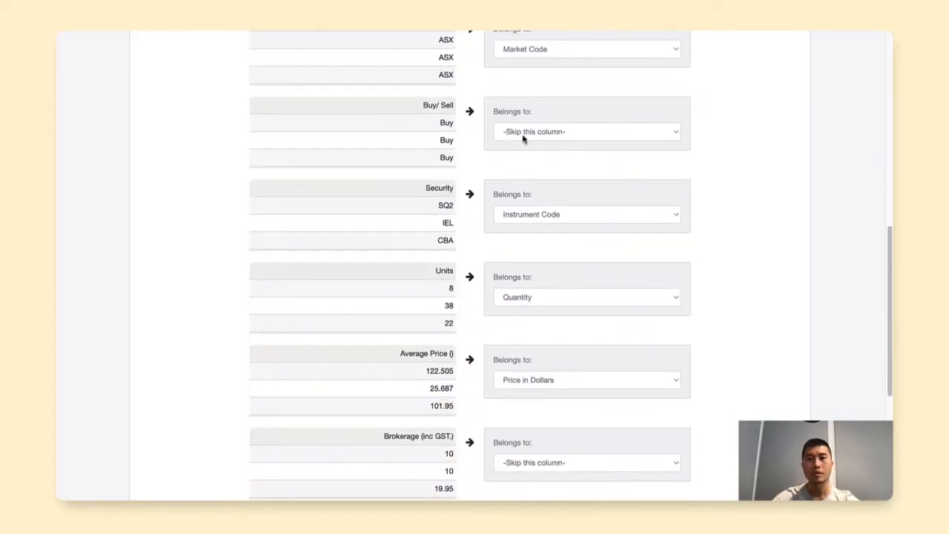
click(586, 131)
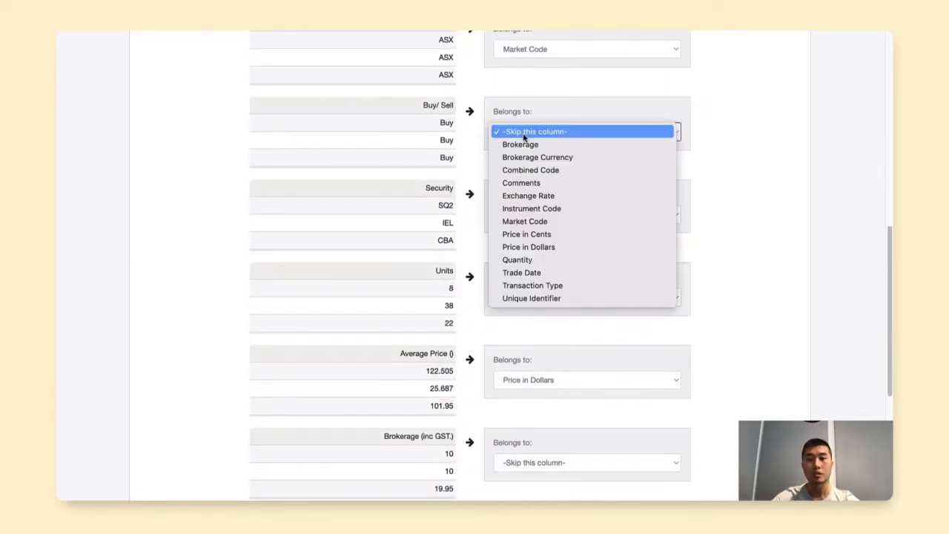
mouse_move(531, 285)
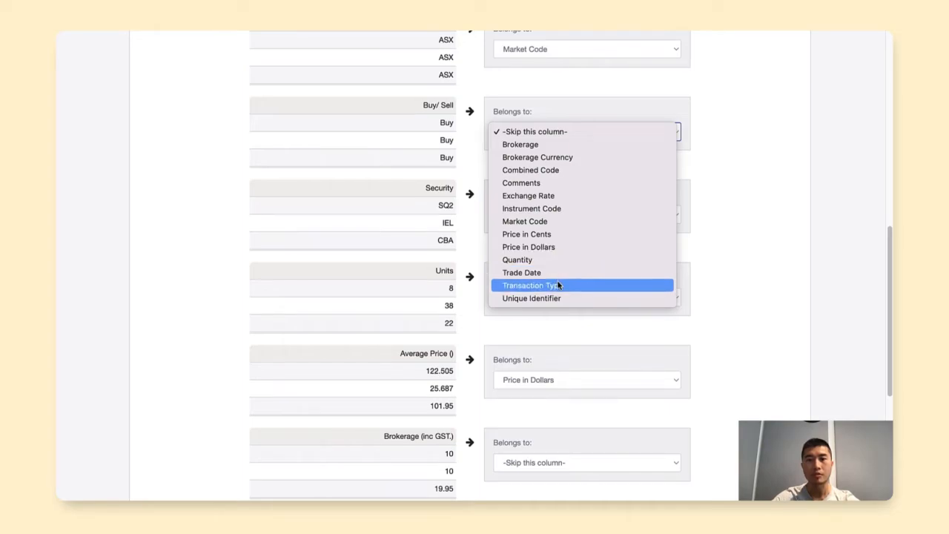
click(530, 286)
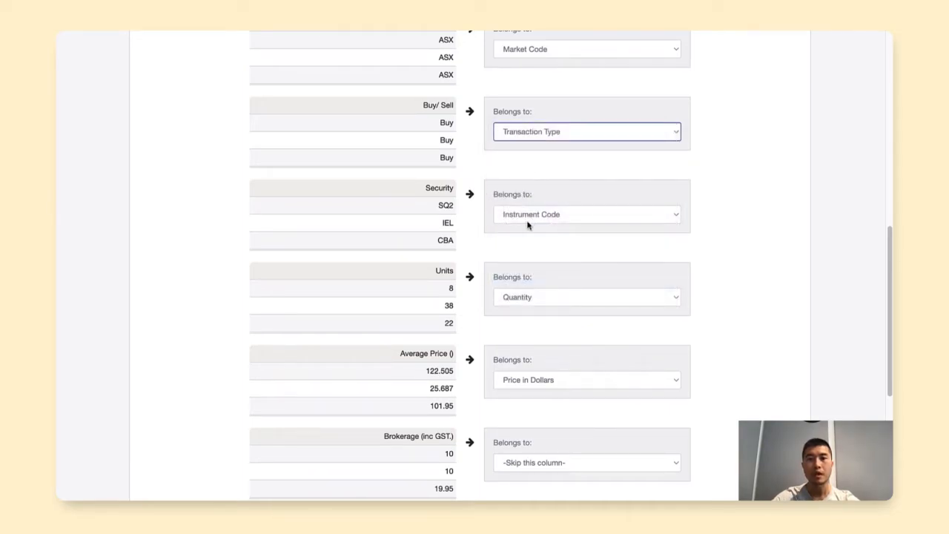
click(586, 214)
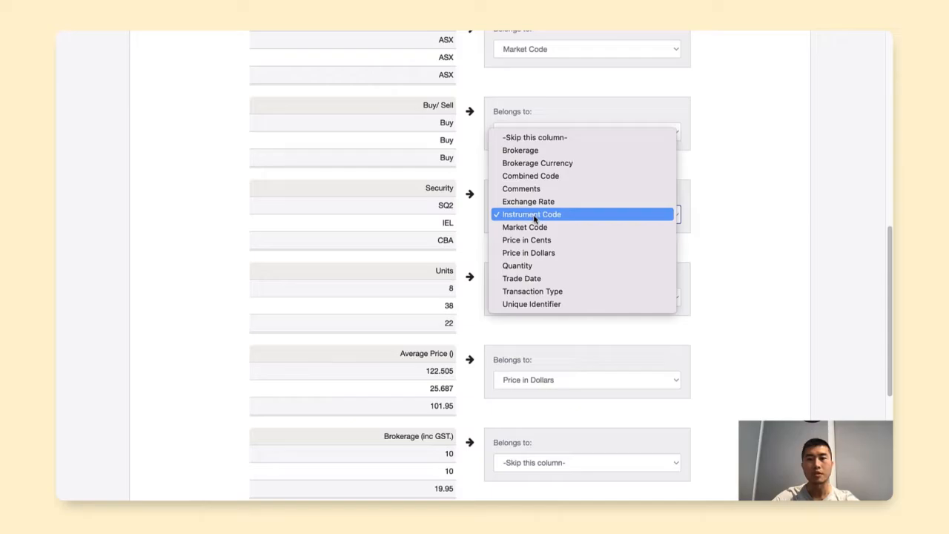
click(530, 214)
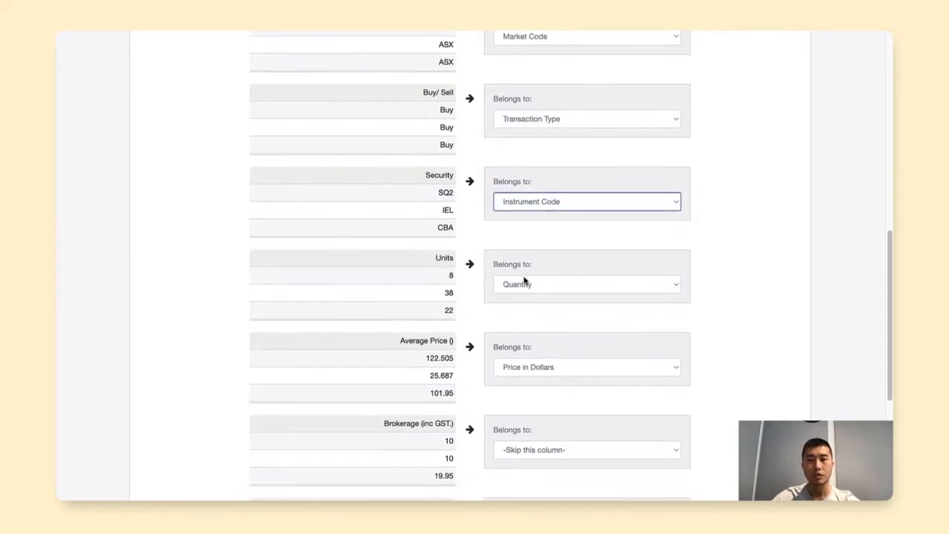
Map Brokerage (inc GST.) to Brokerage and start the import
scroll(down, 3)
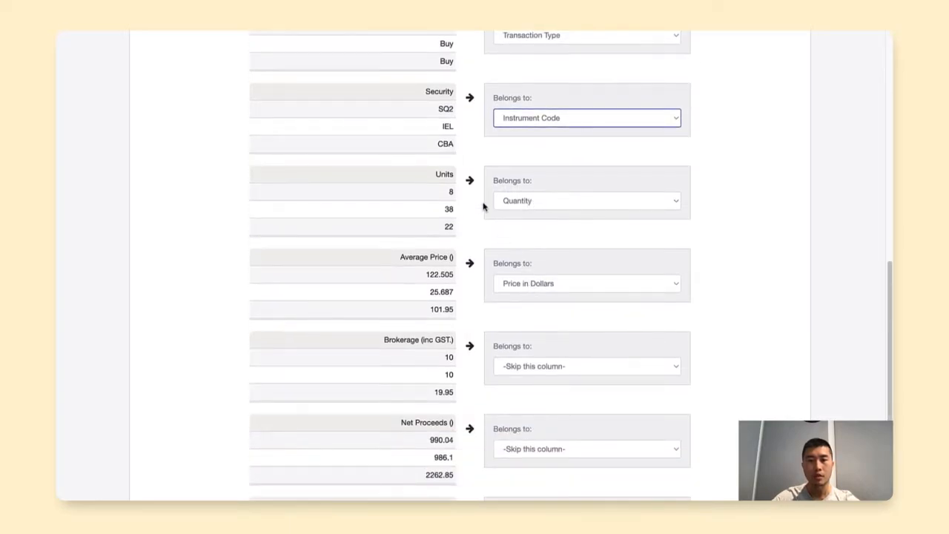
scroll(down, 3)
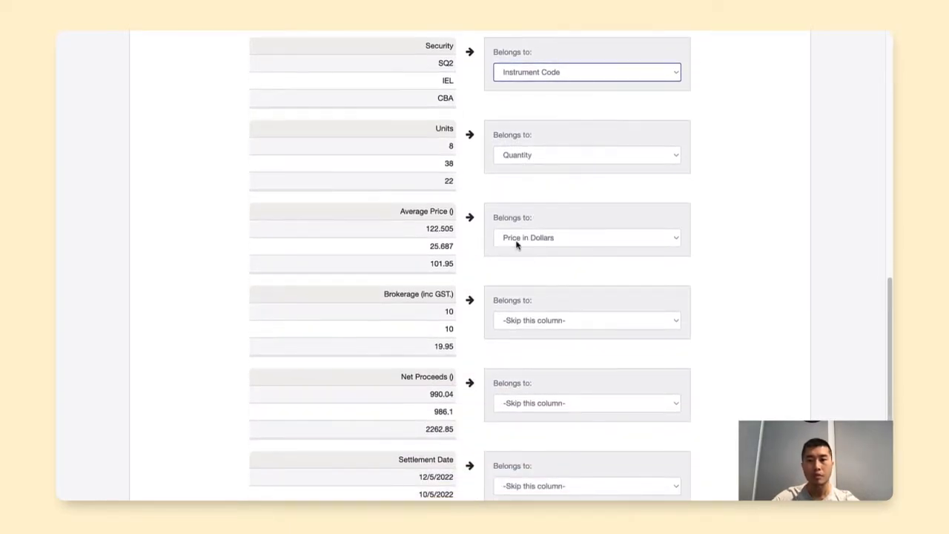
mouse_move(541, 244)
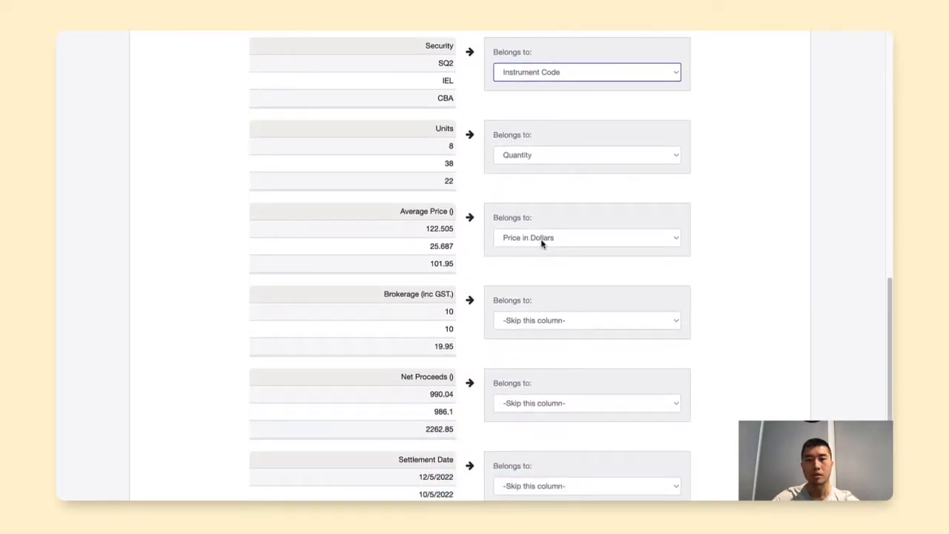
scroll(down, 3)
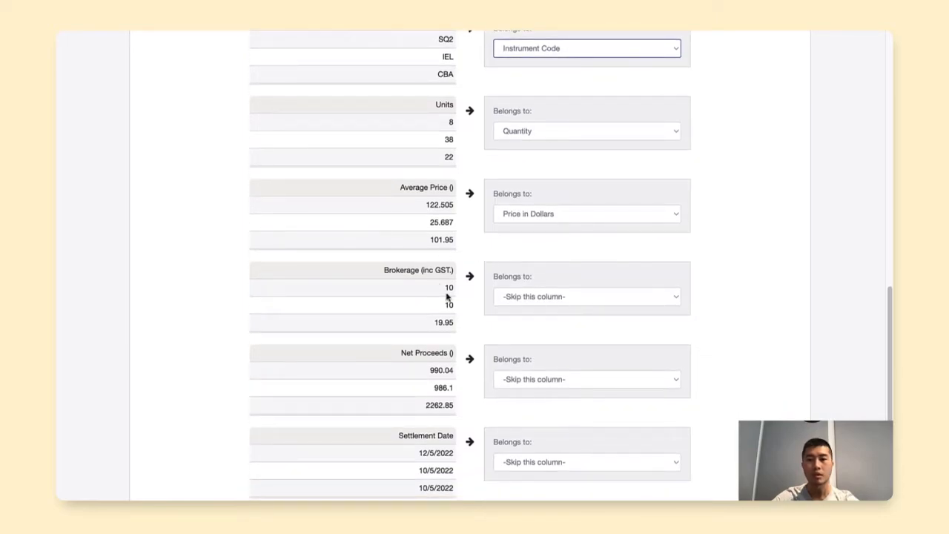
click(585, 296)
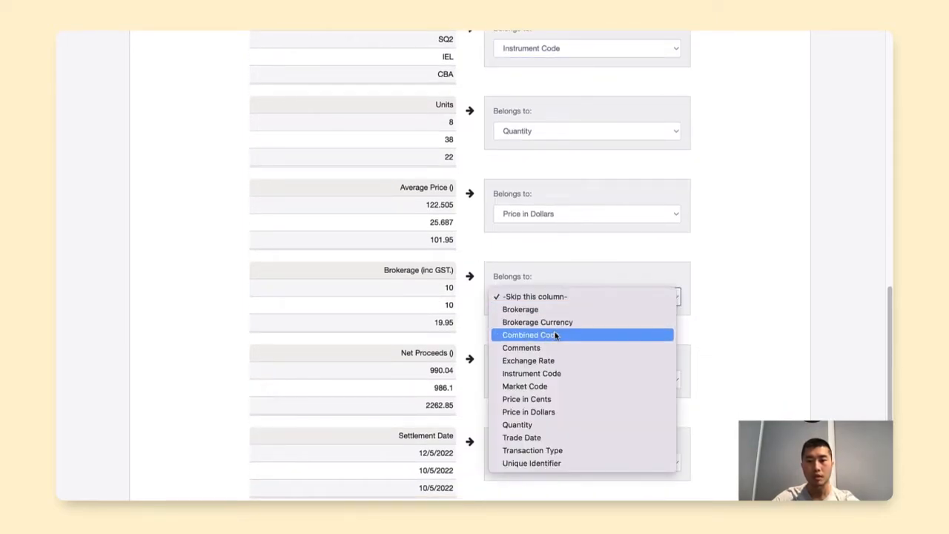
click(520, 309)
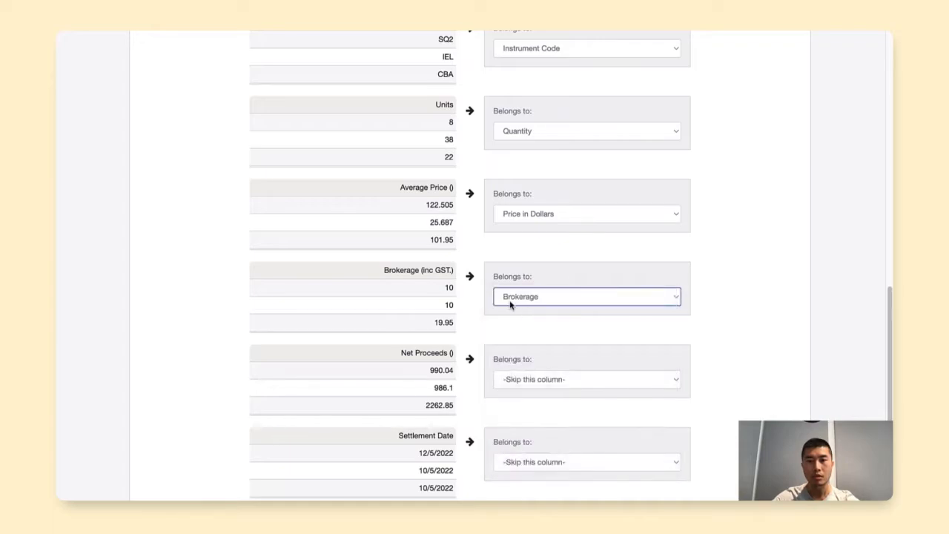
scroll(down, 3)
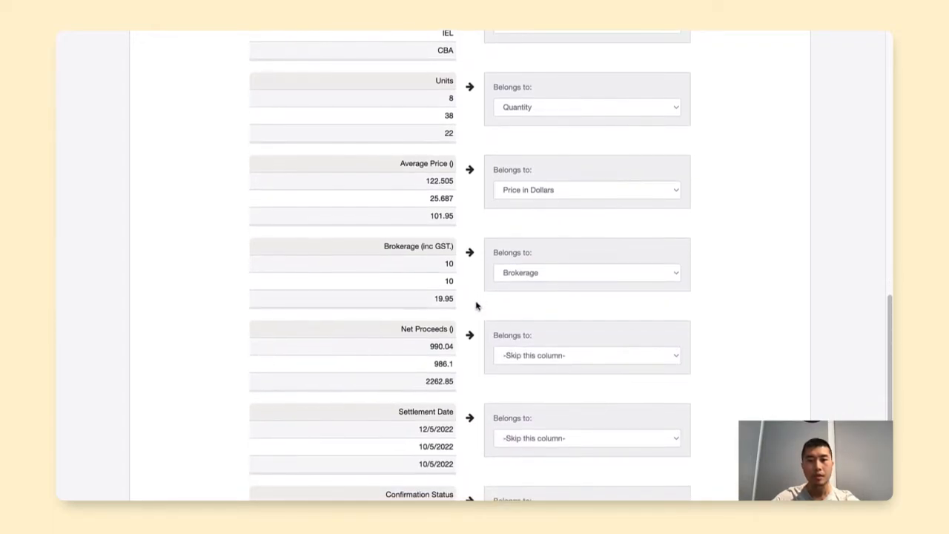
scroll(down, 3)
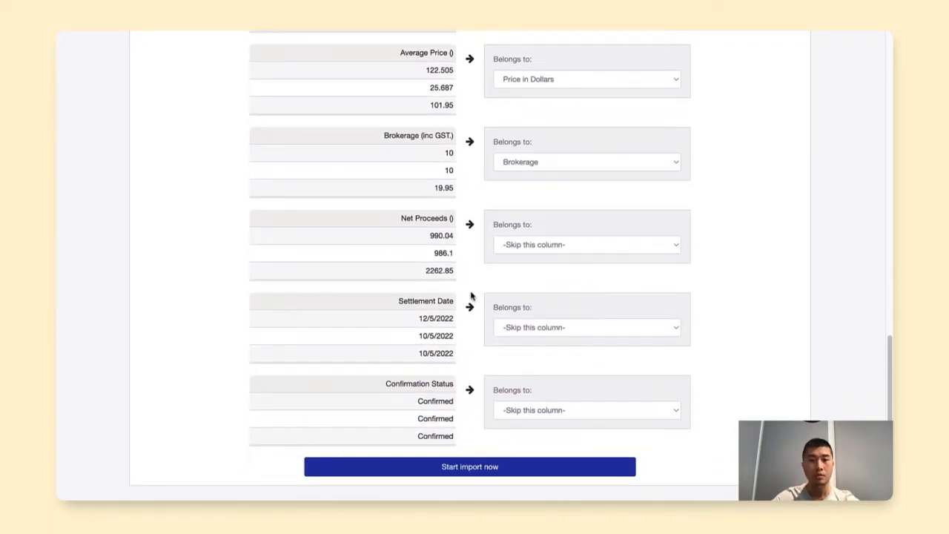
mouse_move(504, 378)
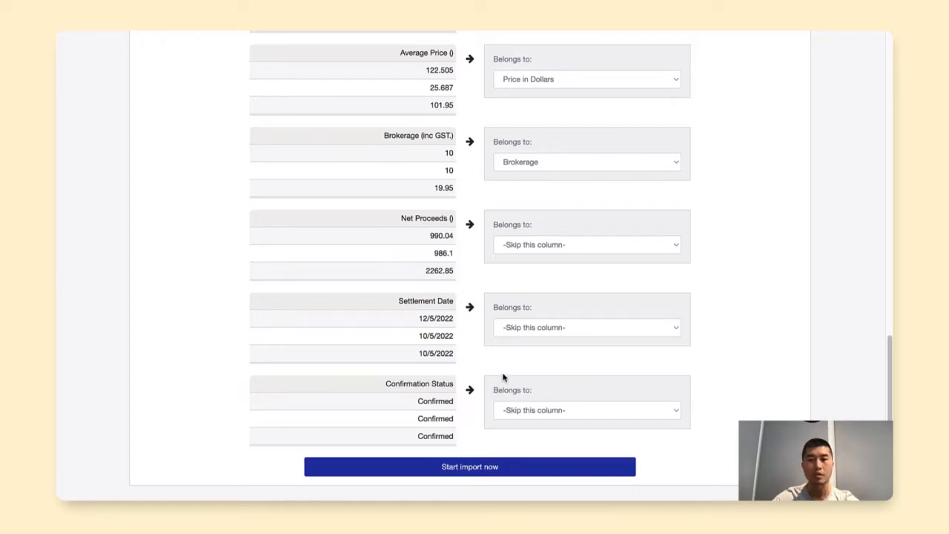
mouse_move(562, 294)
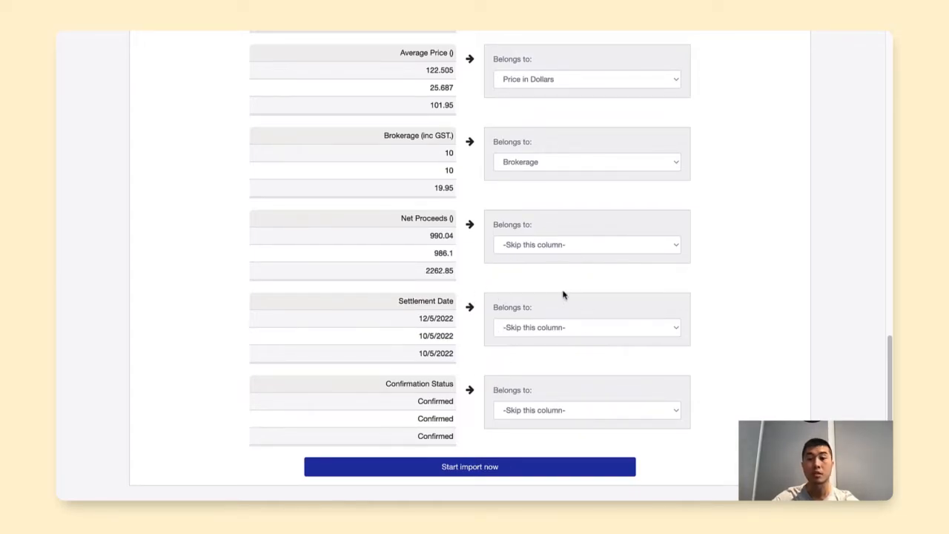
mouse_move(470, 466)
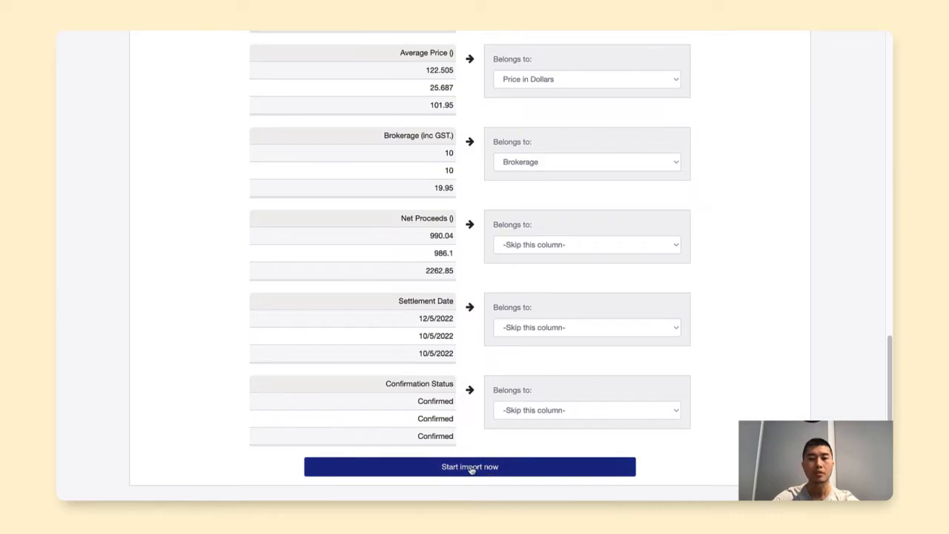
click(469, 466)
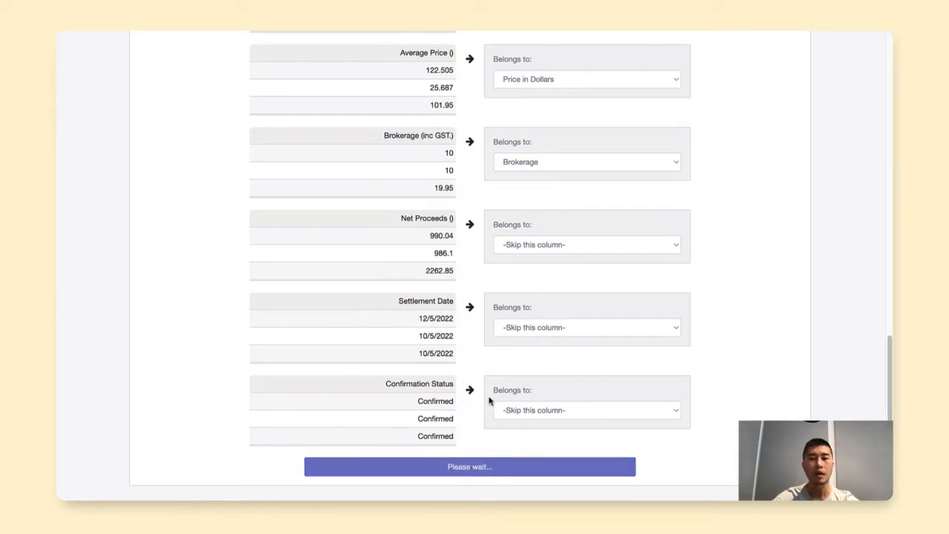
mouse_move(467, 311)
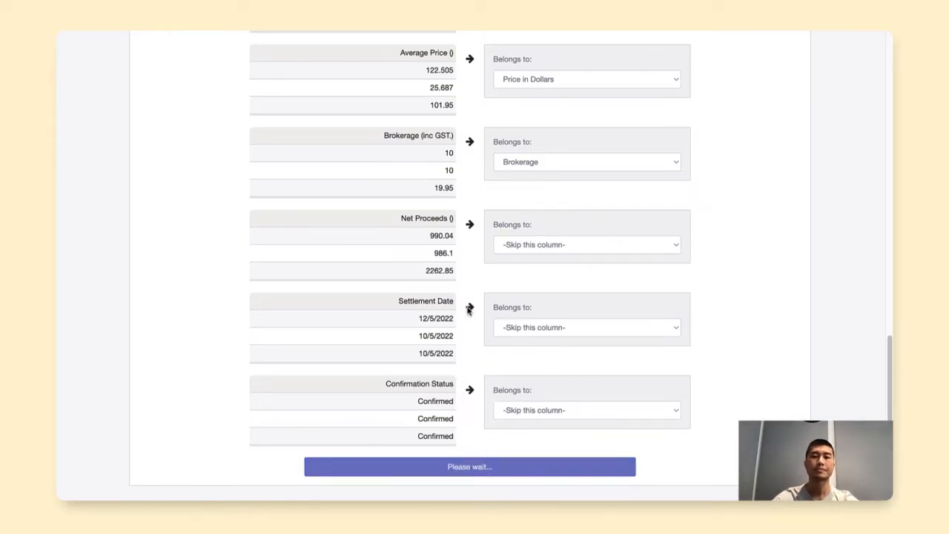
Check the 18 trades ready to import, then show the 2 rejected trades
click(469, 466)
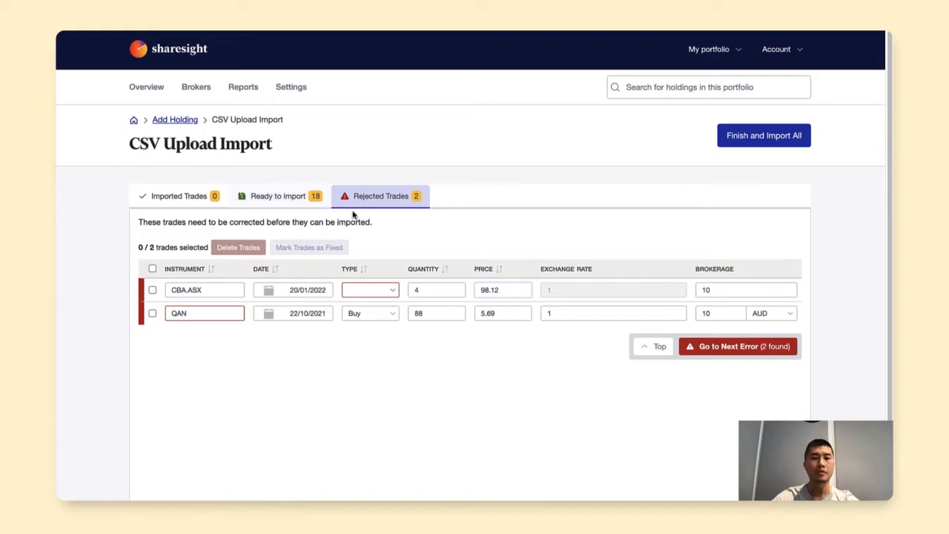
click(279, 195)
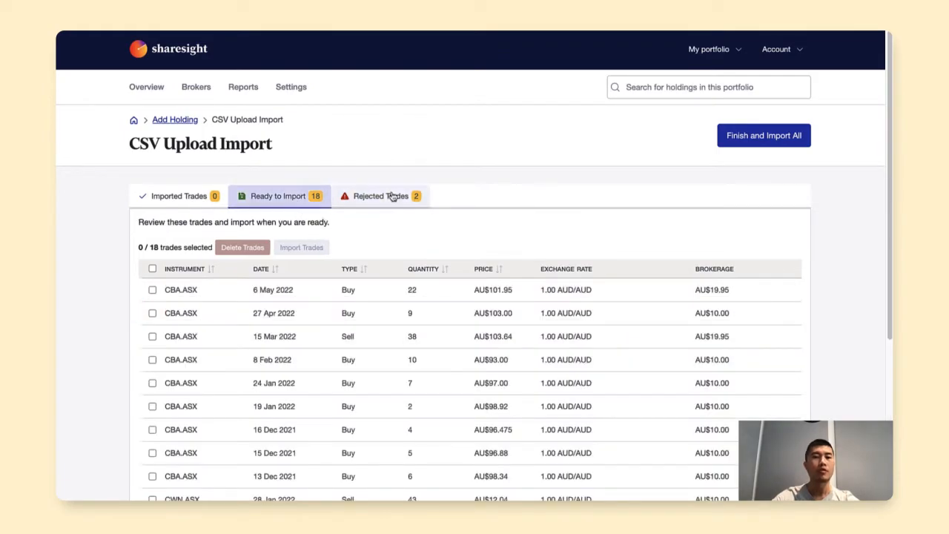
scroll(down, 3)
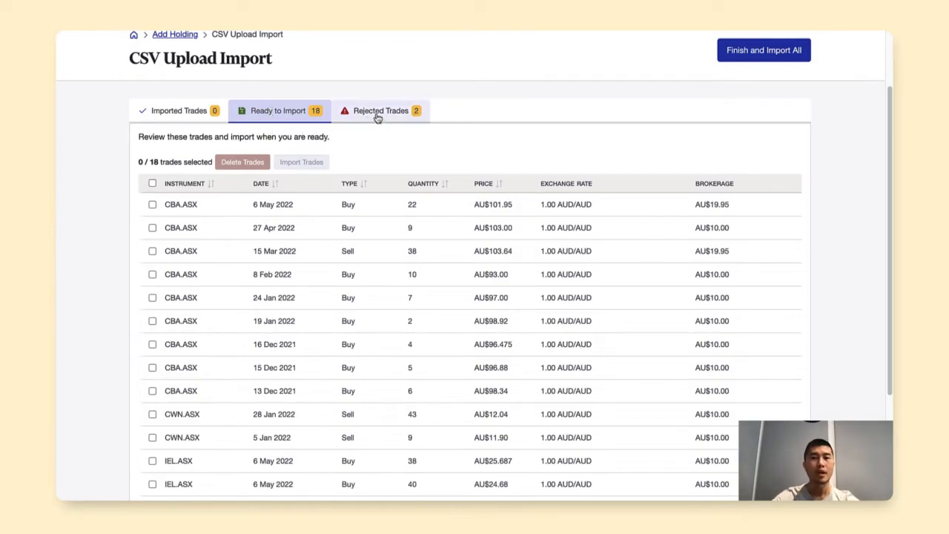
click(380, 110)
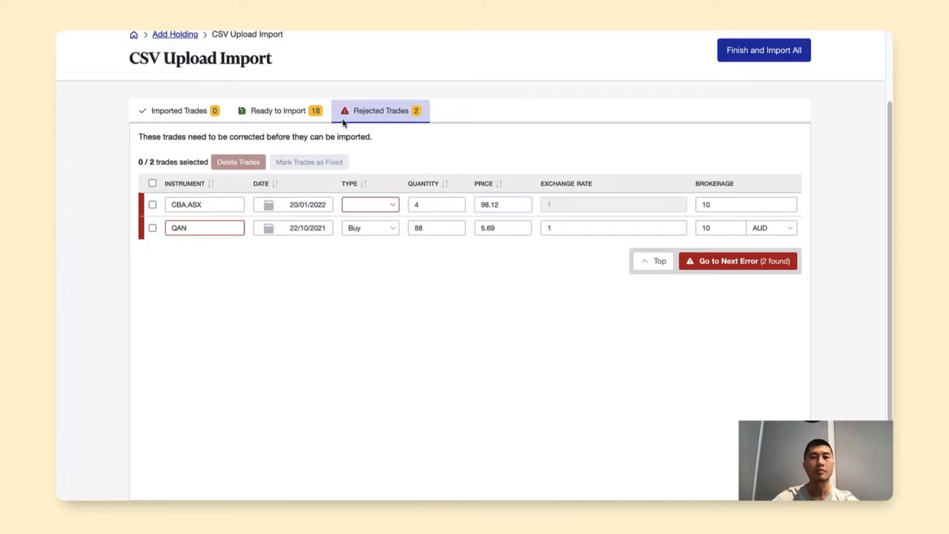
mouse_move(385, 190)
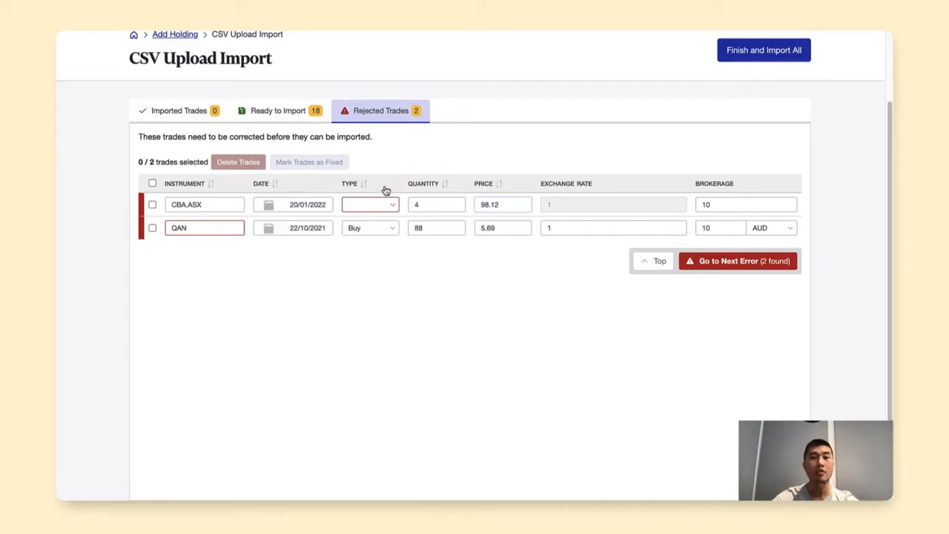
mouse_move(461, 170)
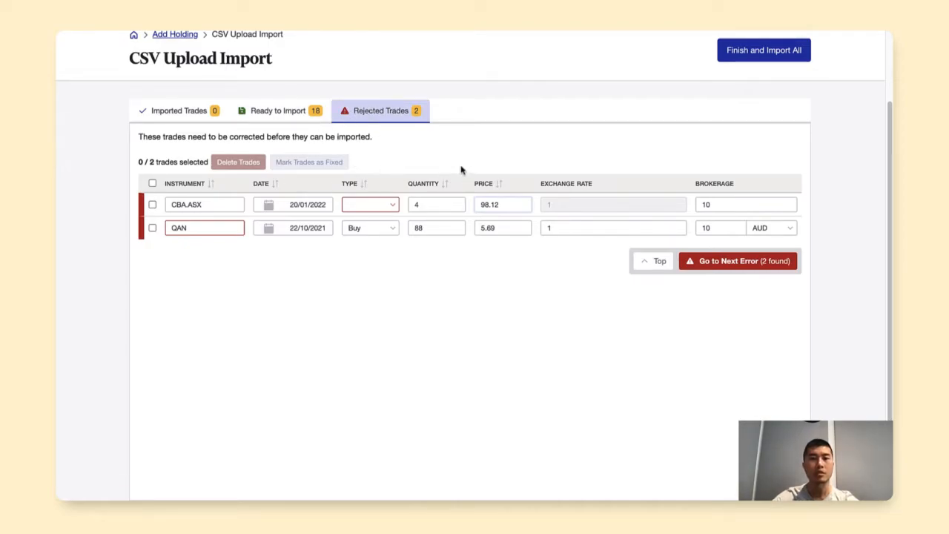
mouse_move(369, 205)
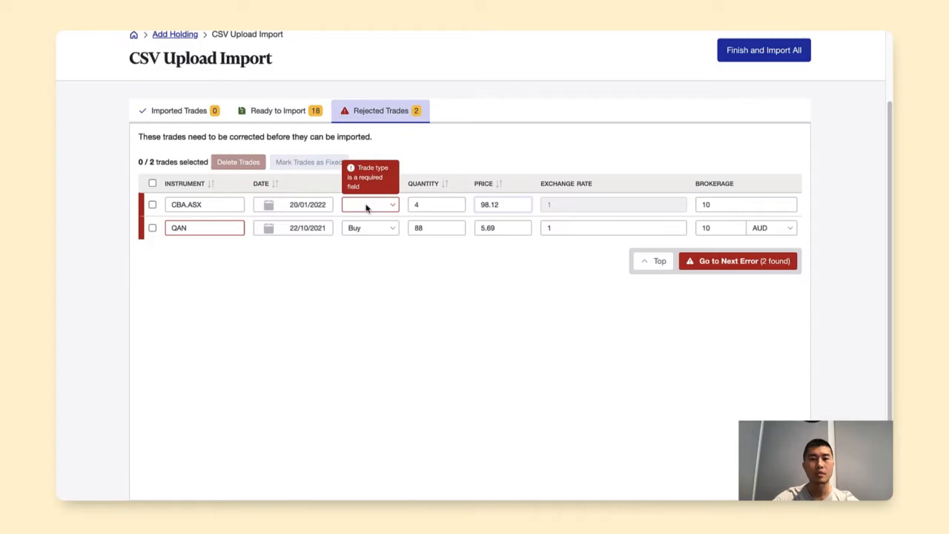
mouse_move(375, 208)
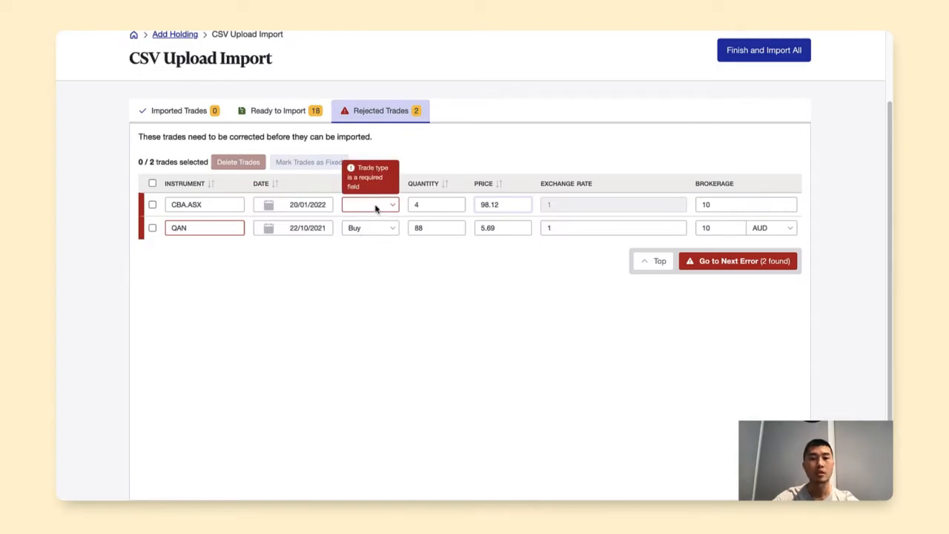
Set the CBA.ASX trade to Buy, change QAN to QAN.ASX, and mark both fixed
click(370, 204)
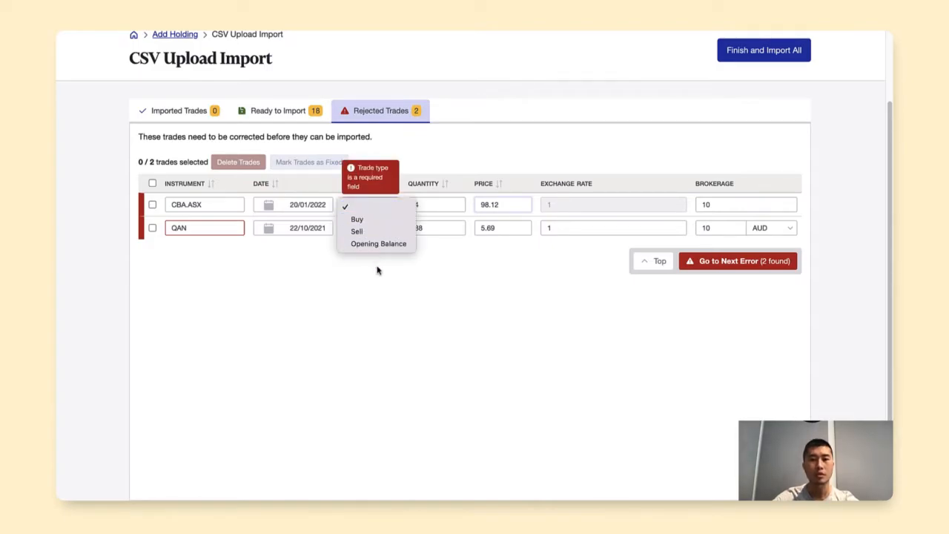
mouse_move(368, 220)
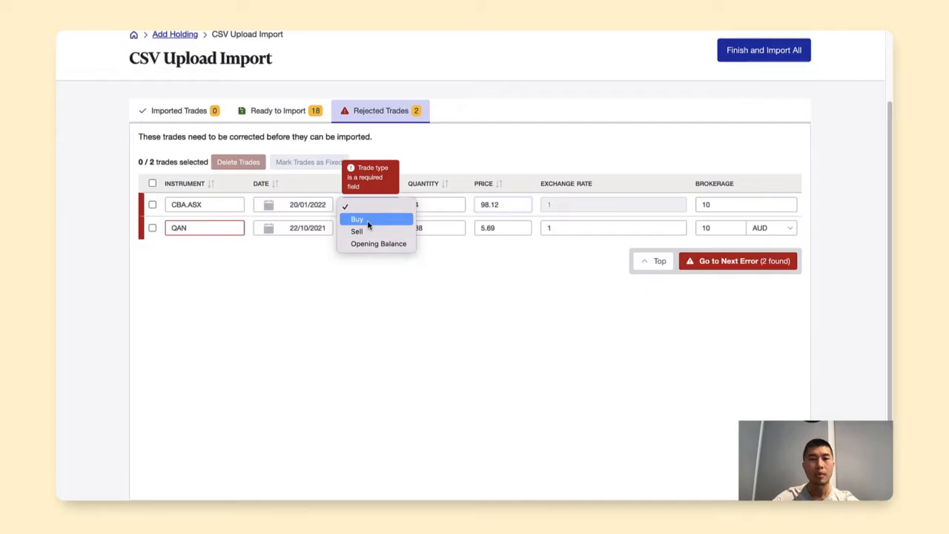
click(356, 218)
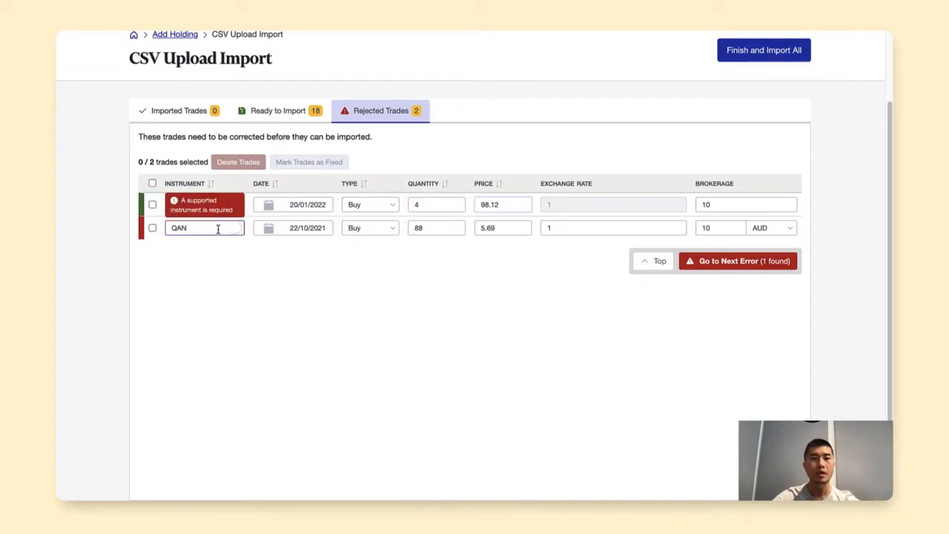
mouse_move(218, 254)
text(.ASX)
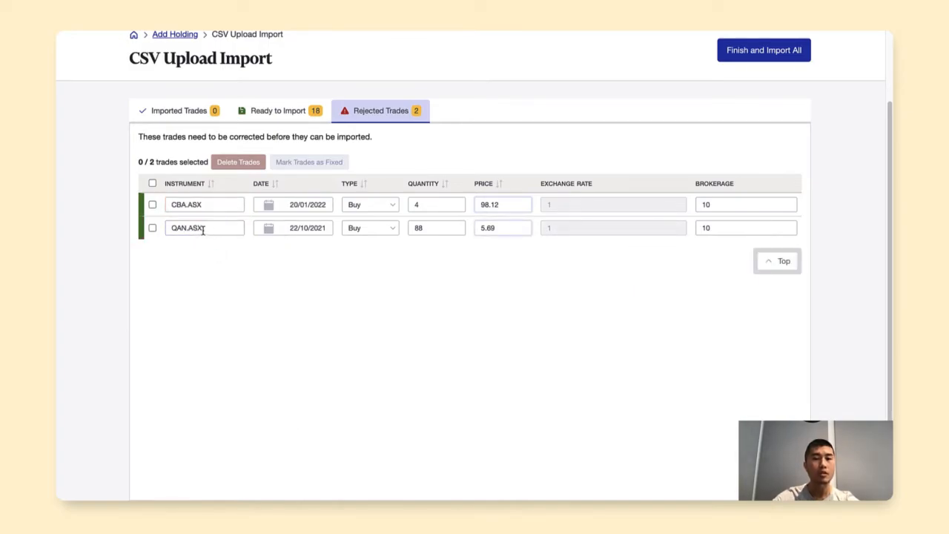
click(206, 227)
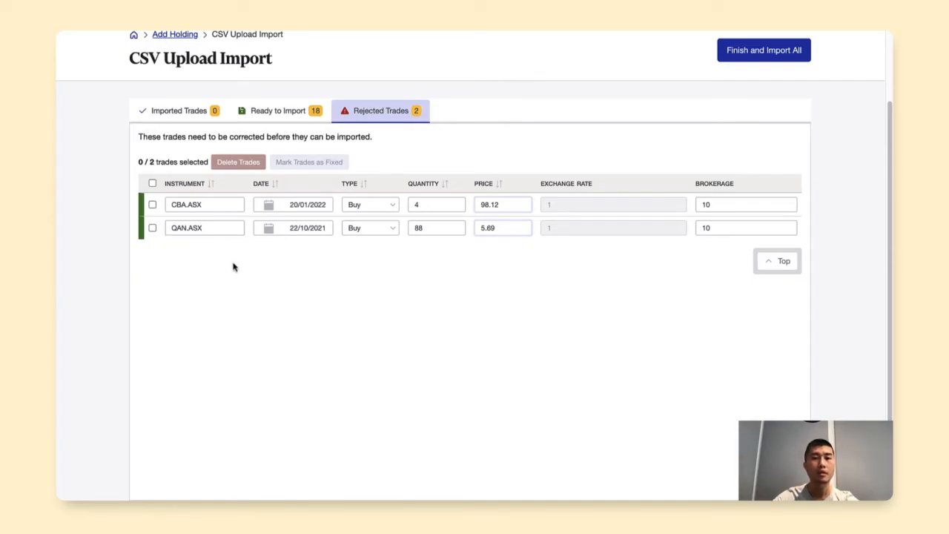
mouse_move(170, 192)
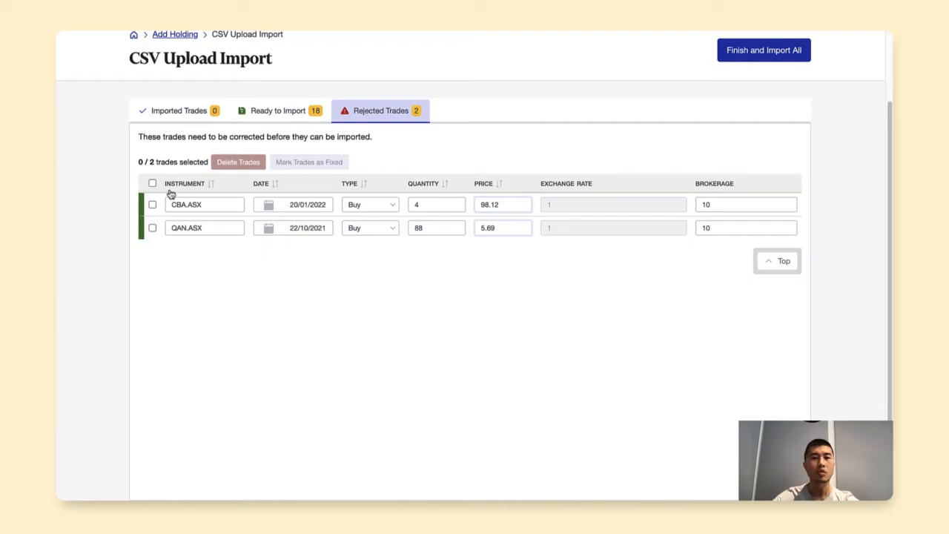
click(152, 183)
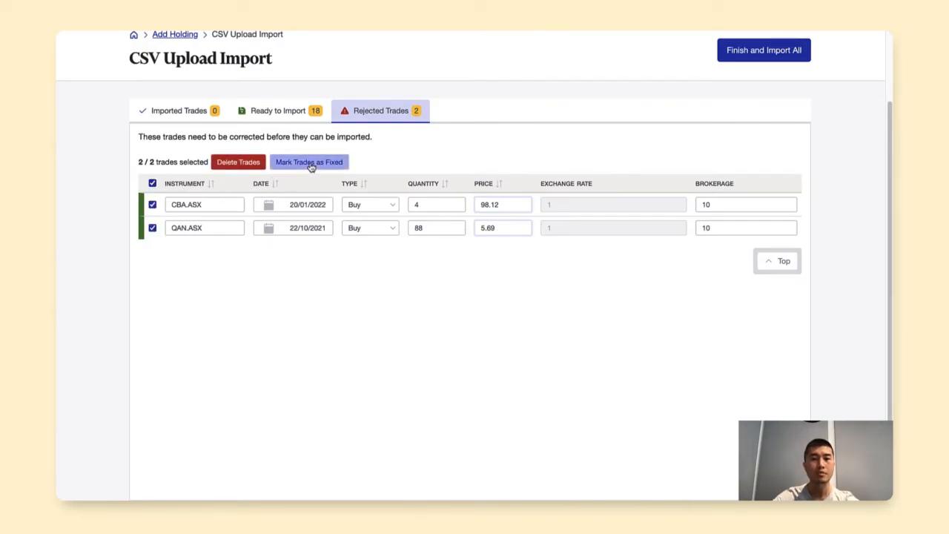
click(308, 162)
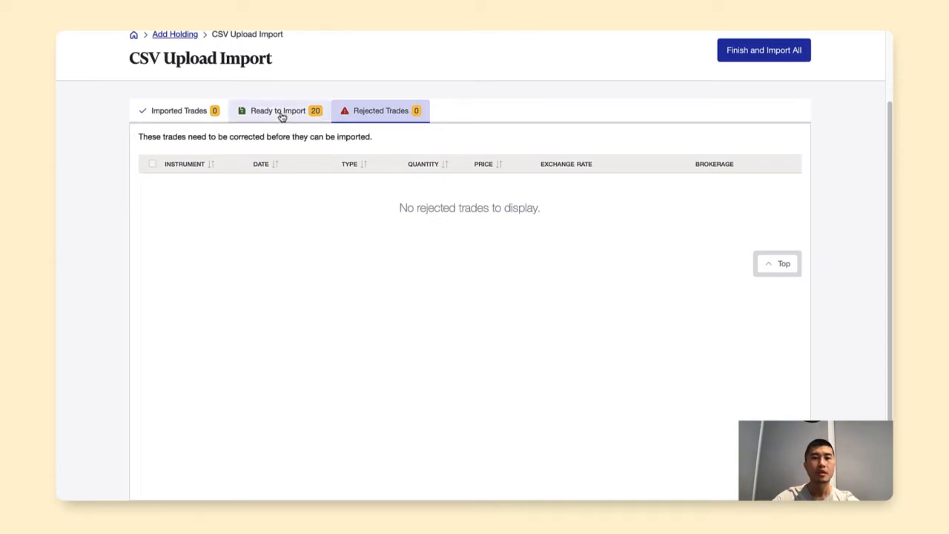
Show the 20 ready trades, inspect the 6 May 2022 CBA.ASX trade, and select all
click(279, 111)
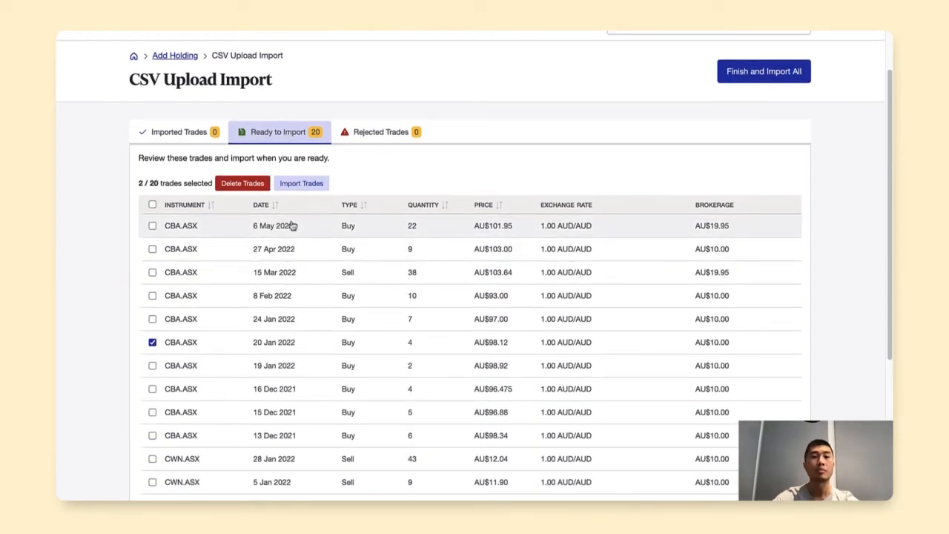
mouse_move(321, 231)
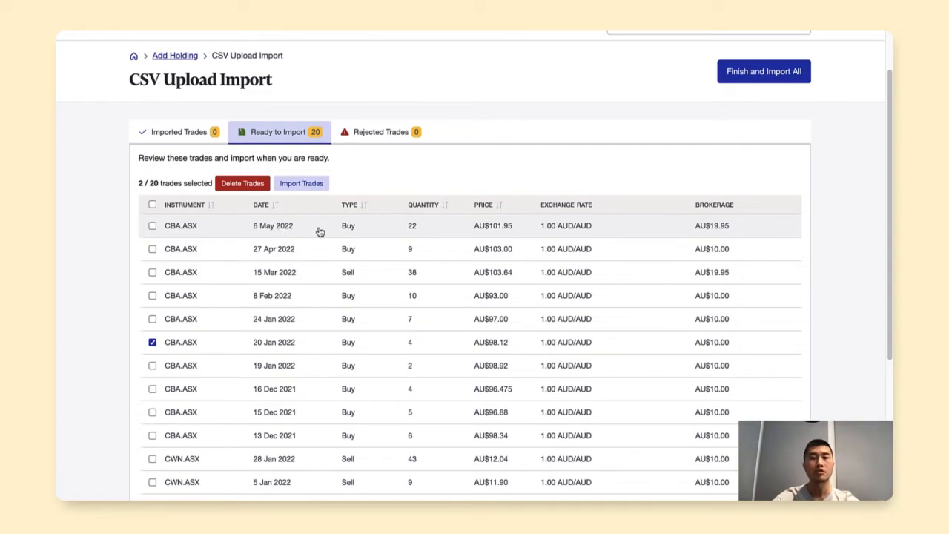
mouse_move(345, 229)
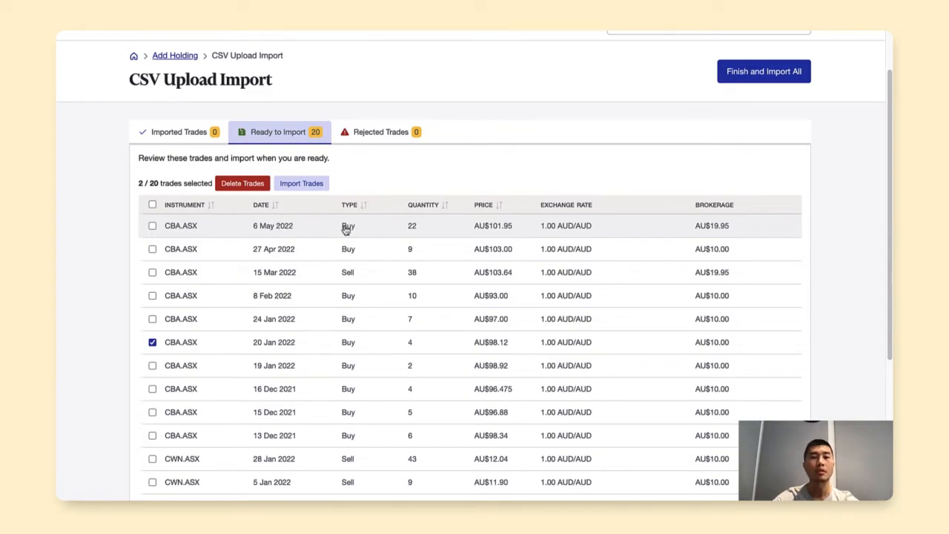
click(152, 226)
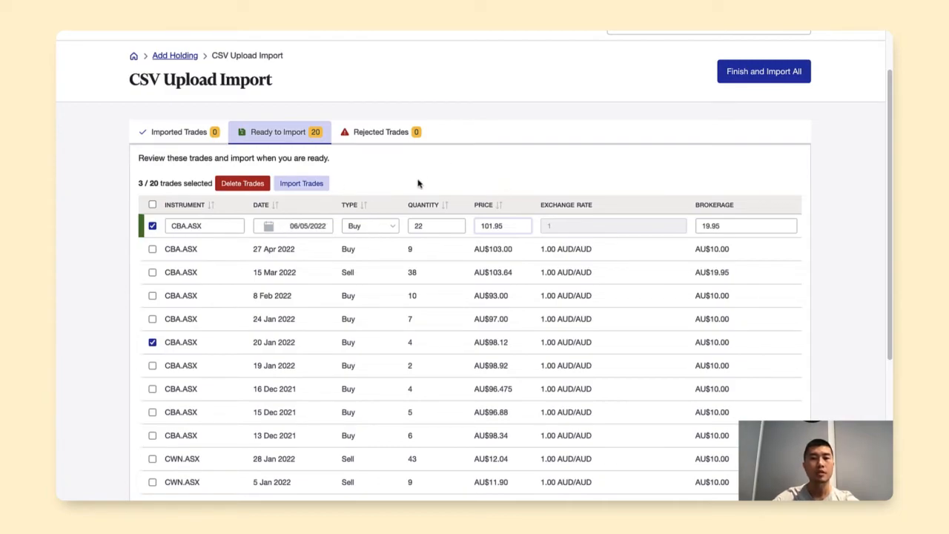
mouse_move(169, 212)
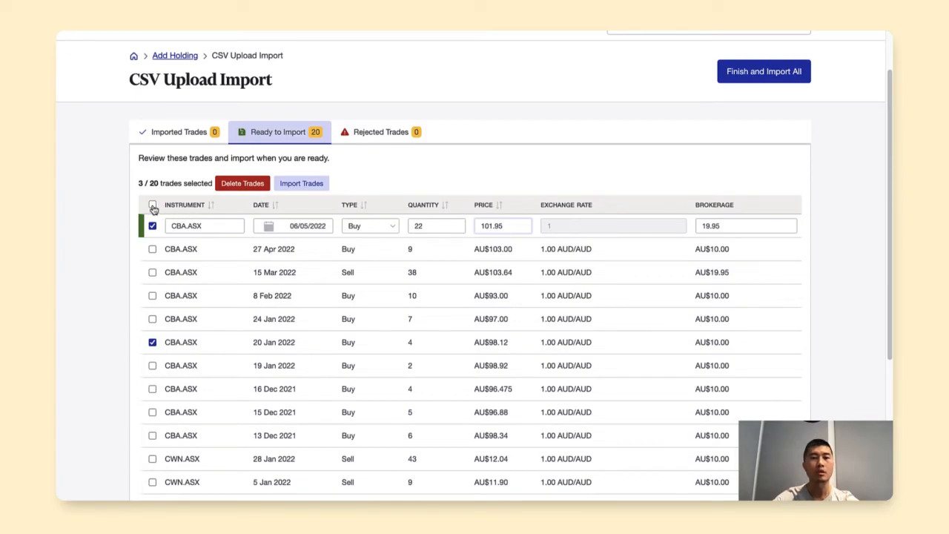
click(152, 205)
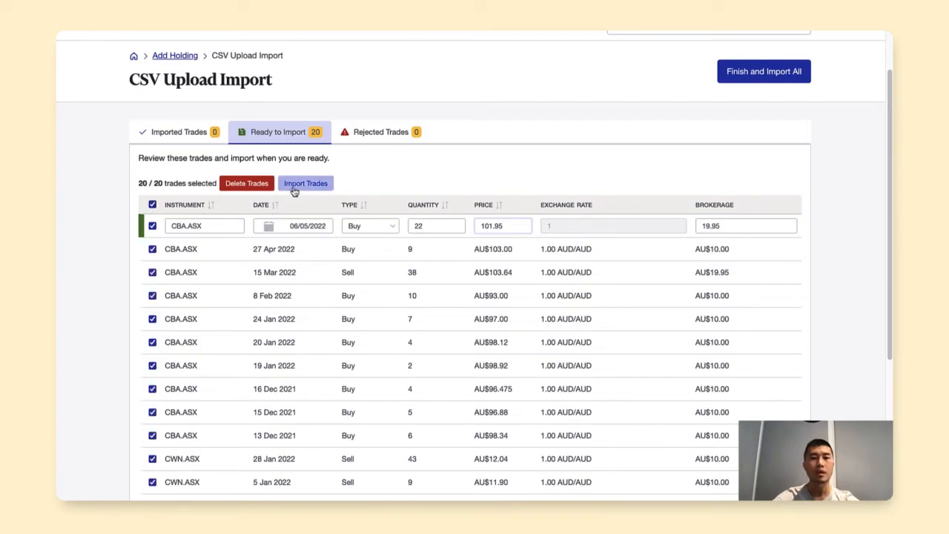
Import the 20 selected trades and confirm the success message
click(306, 183)
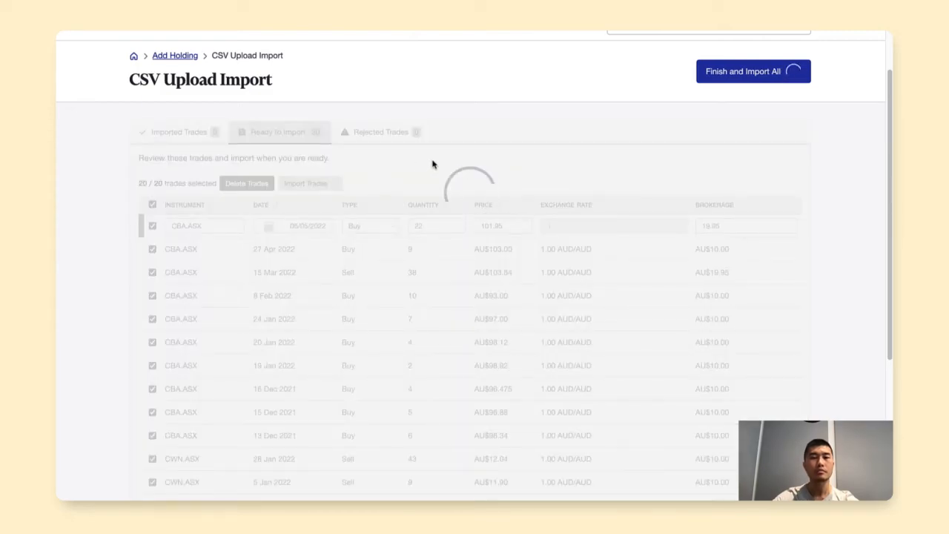
click(752, 70)
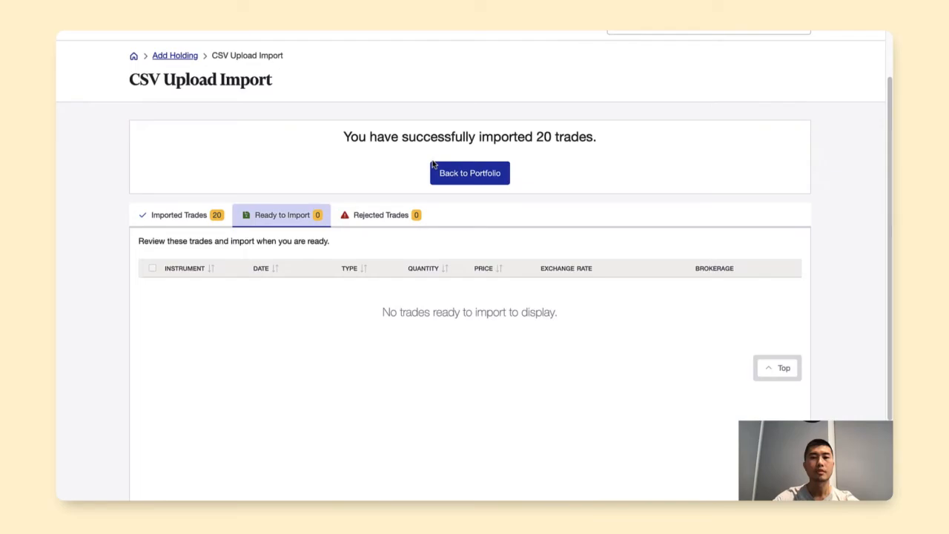
mouse_move(384, 175)
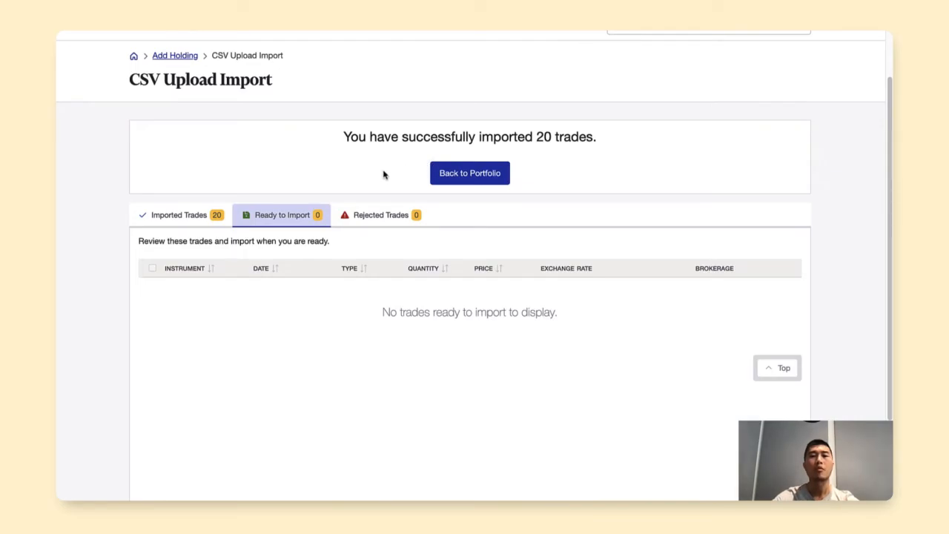